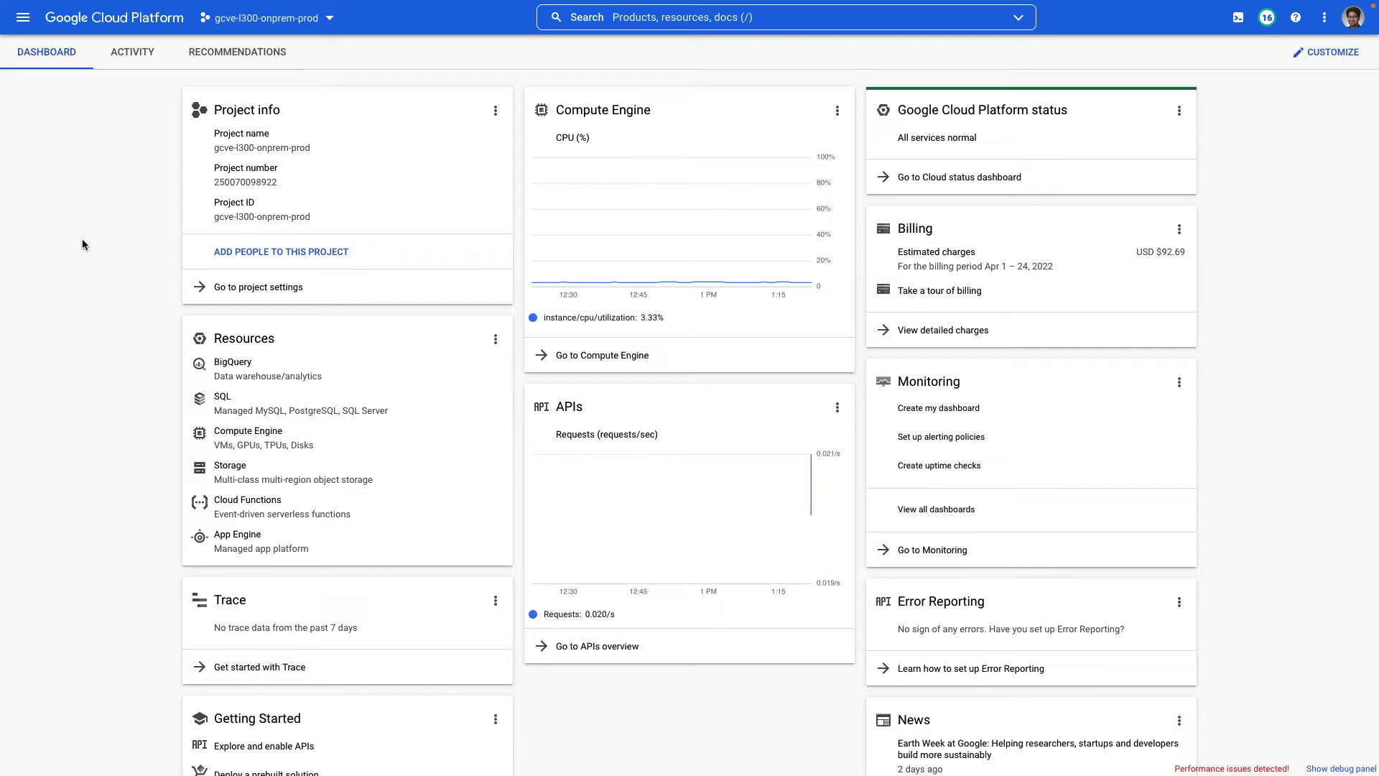
mouse_move(22, 17)
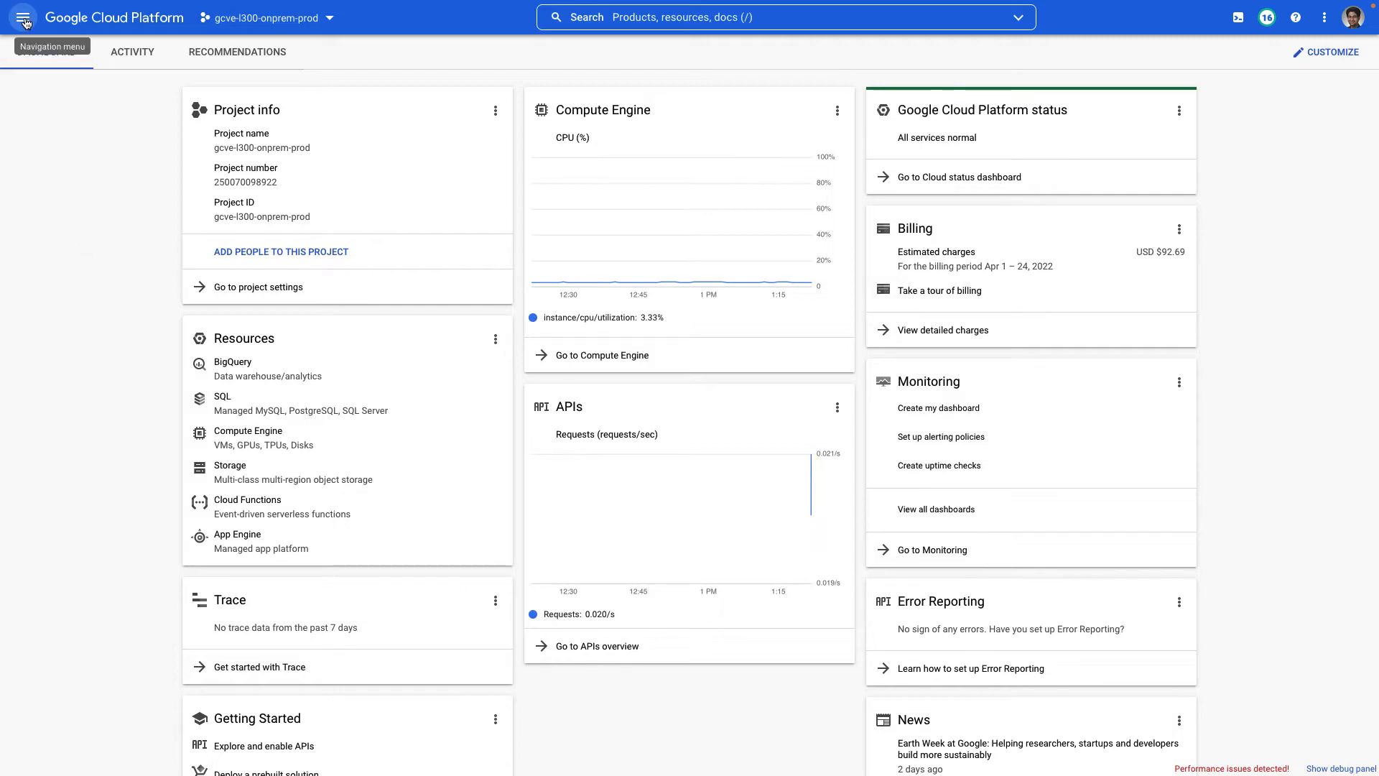
- Go to VPC networks and open the gcve-demo-vpc network details
left_click(23, 17)
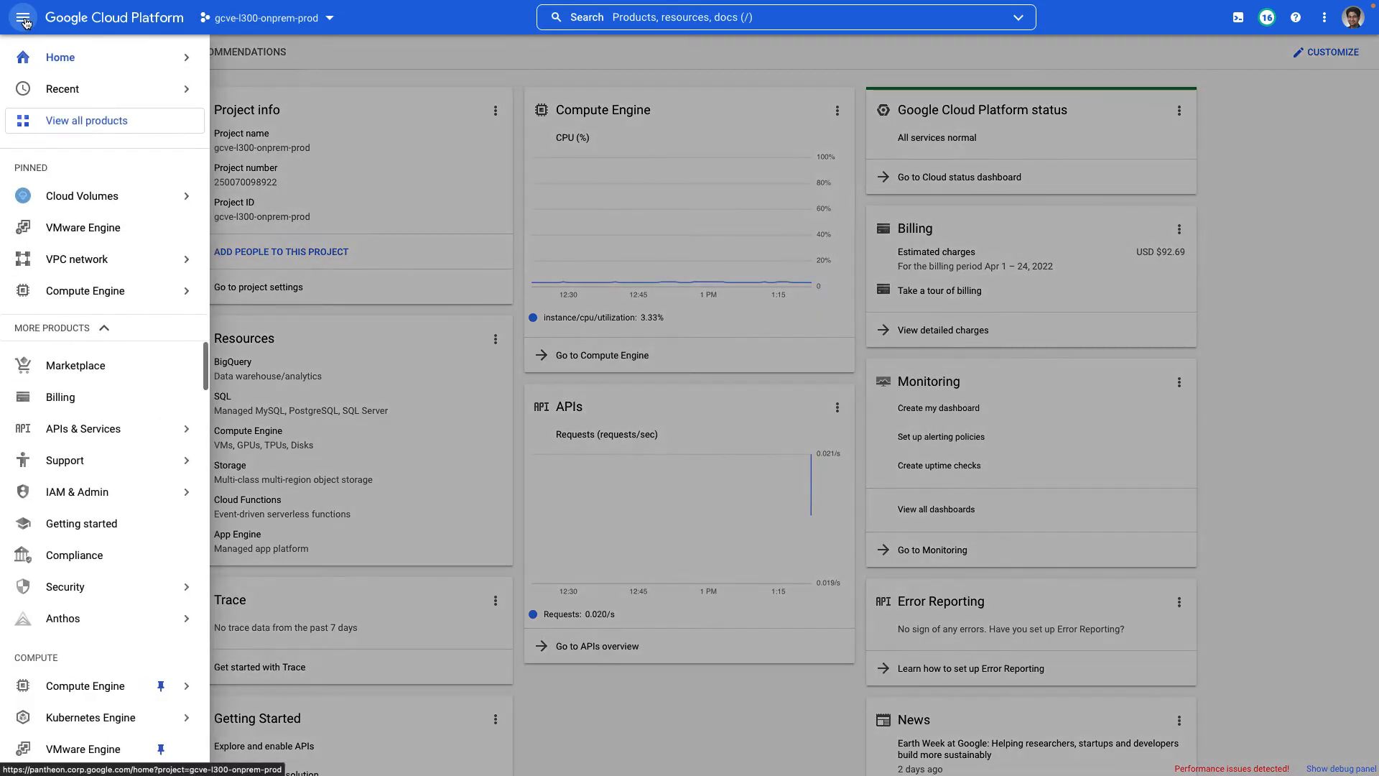
mouse_move(78, 259)
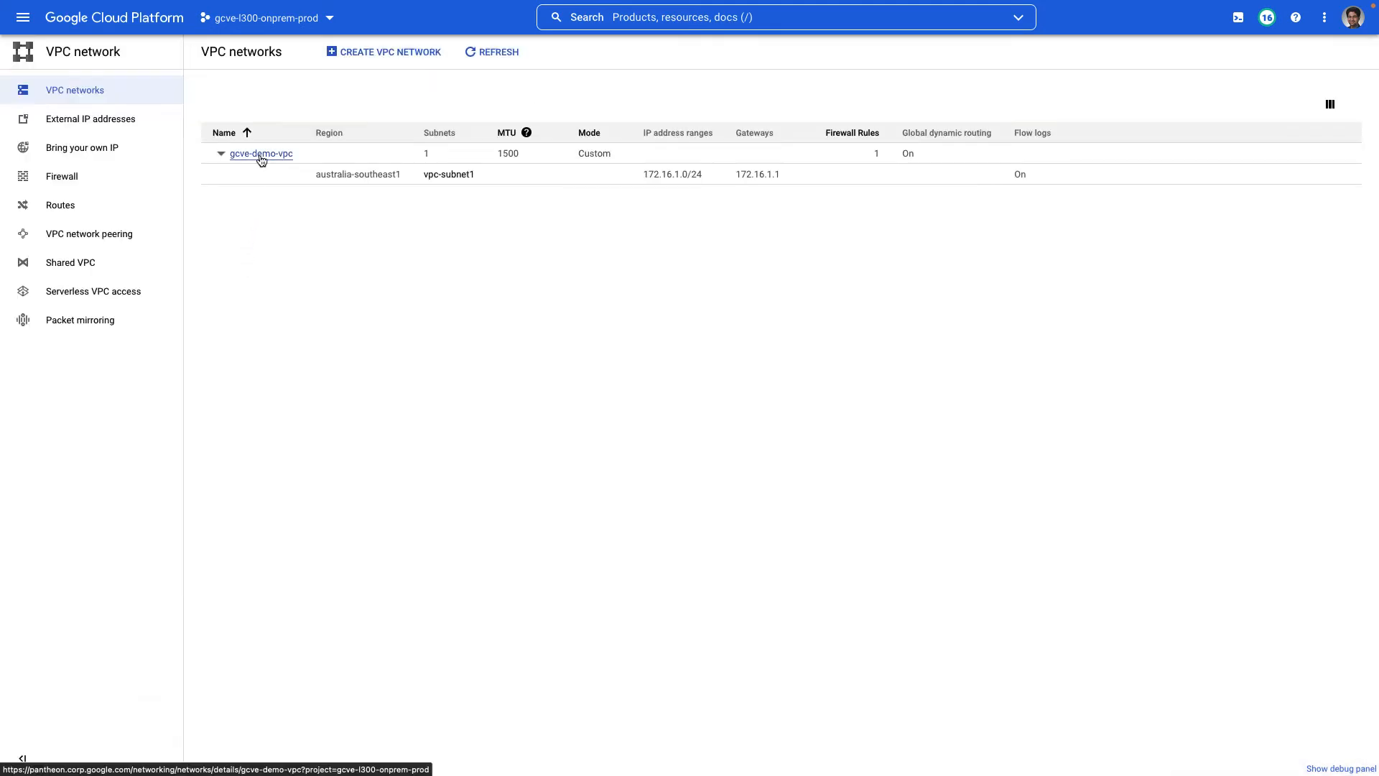
left_click(260, 153)
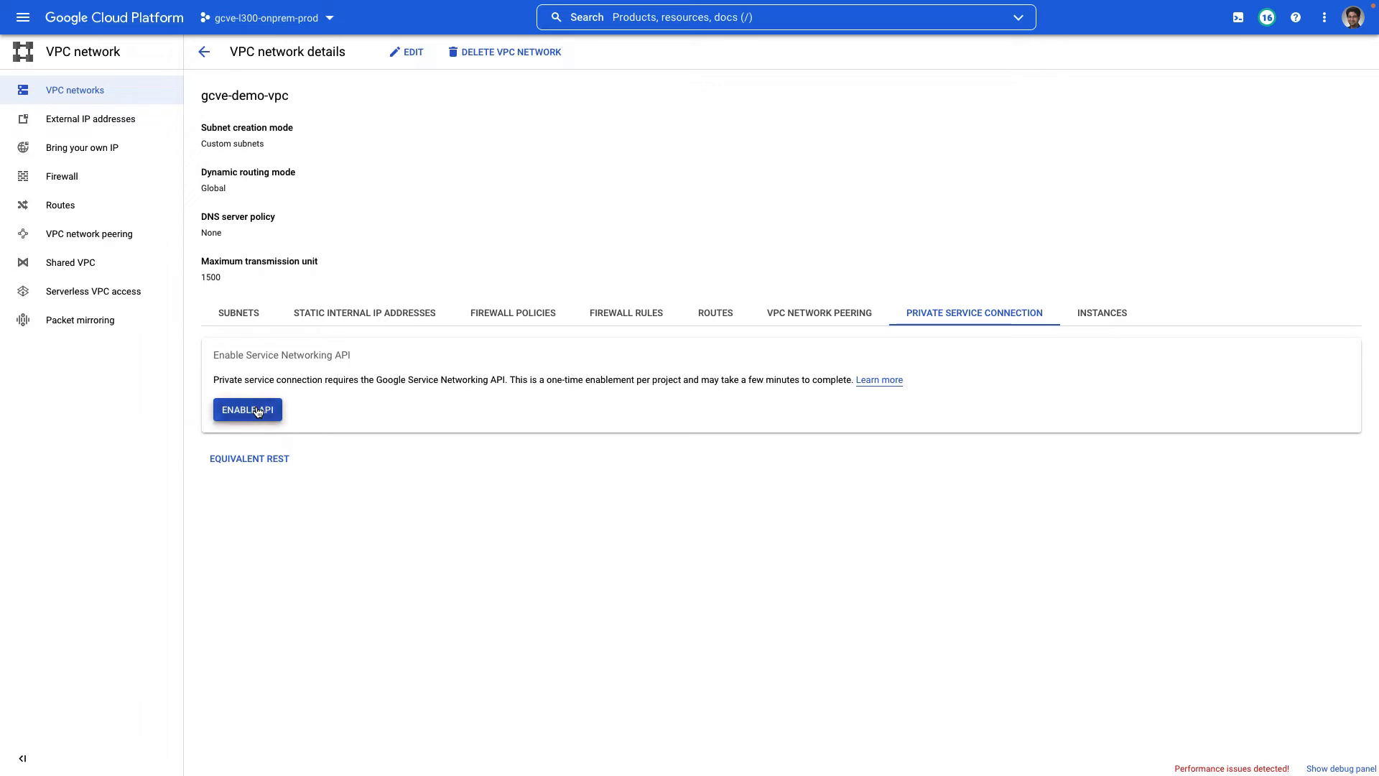
- Enable Service Networking API and allocate internal range gcve-psa, 172.16.0.0/24
left_click(245, 409)
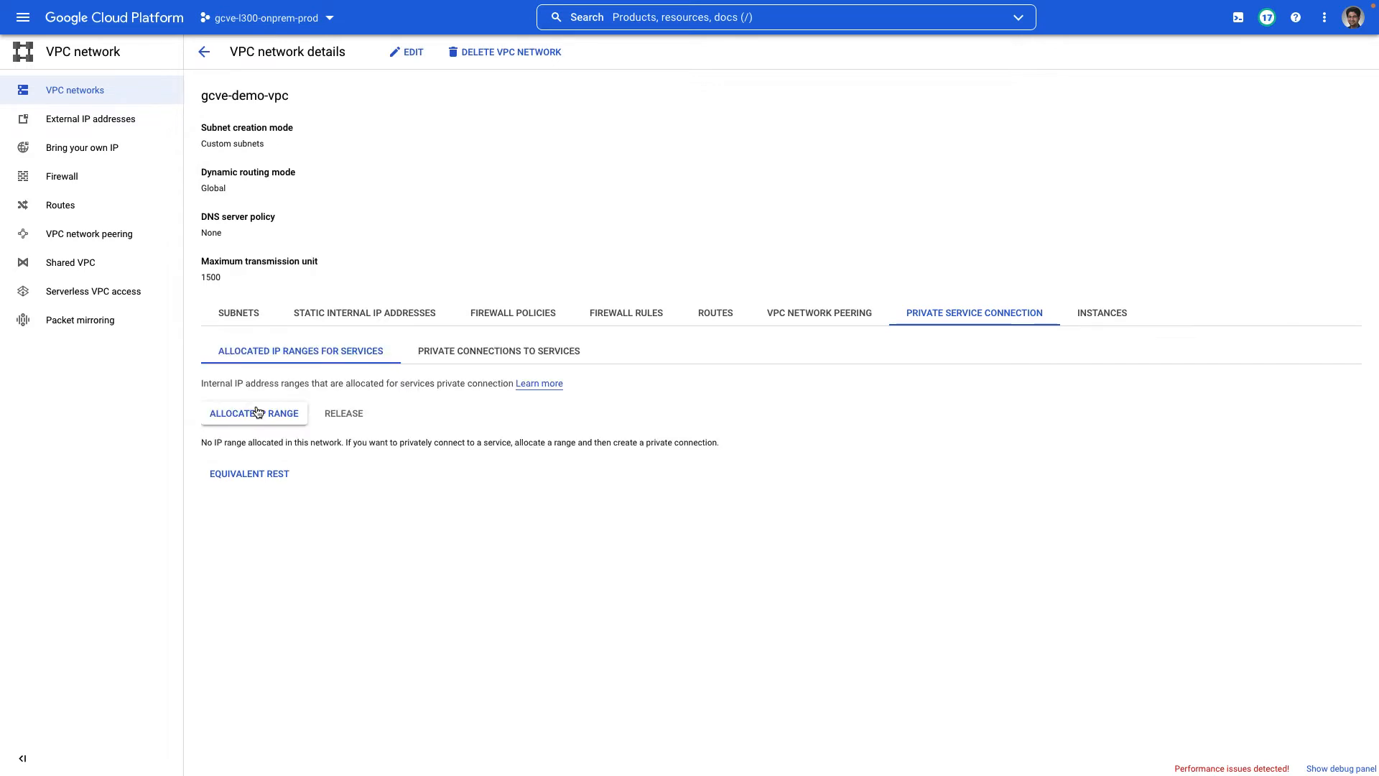
left_click(253, 414)
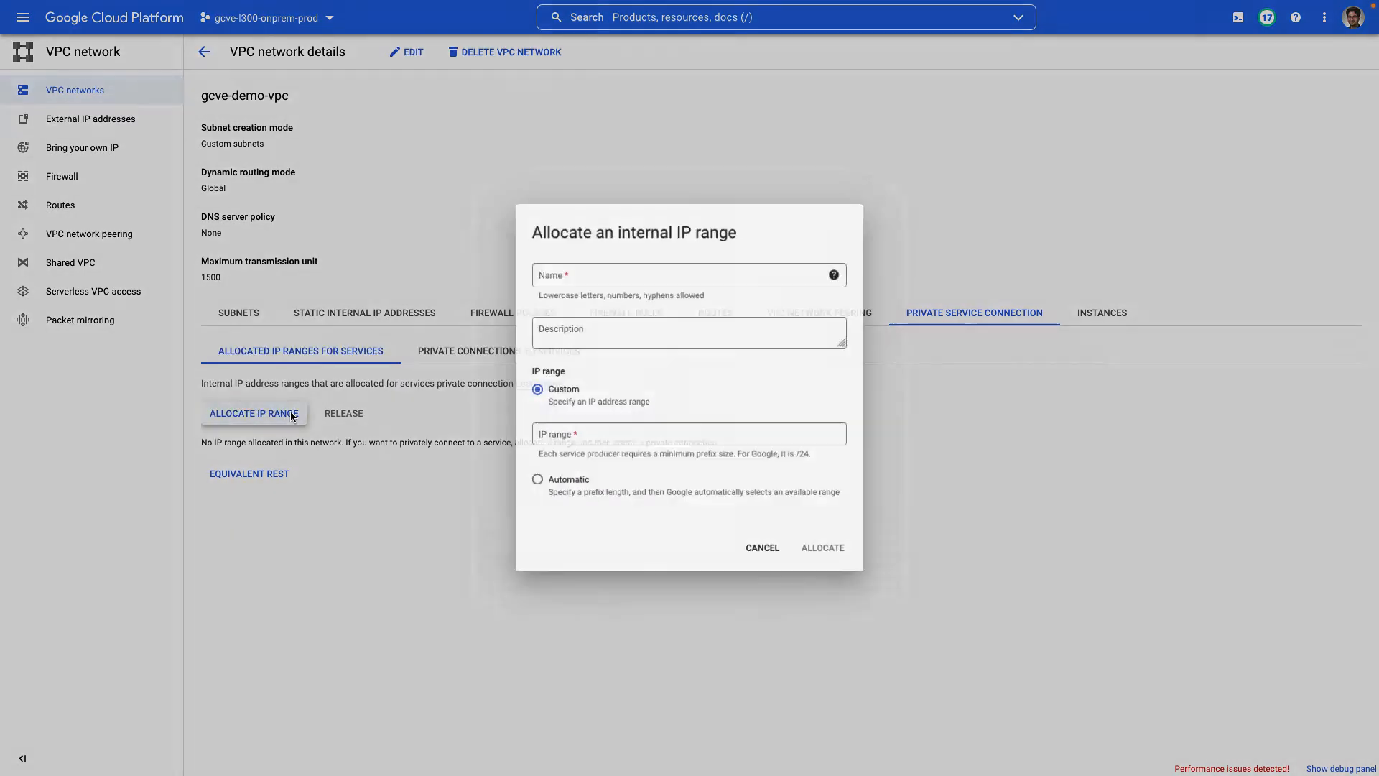
type("gcve-psa")
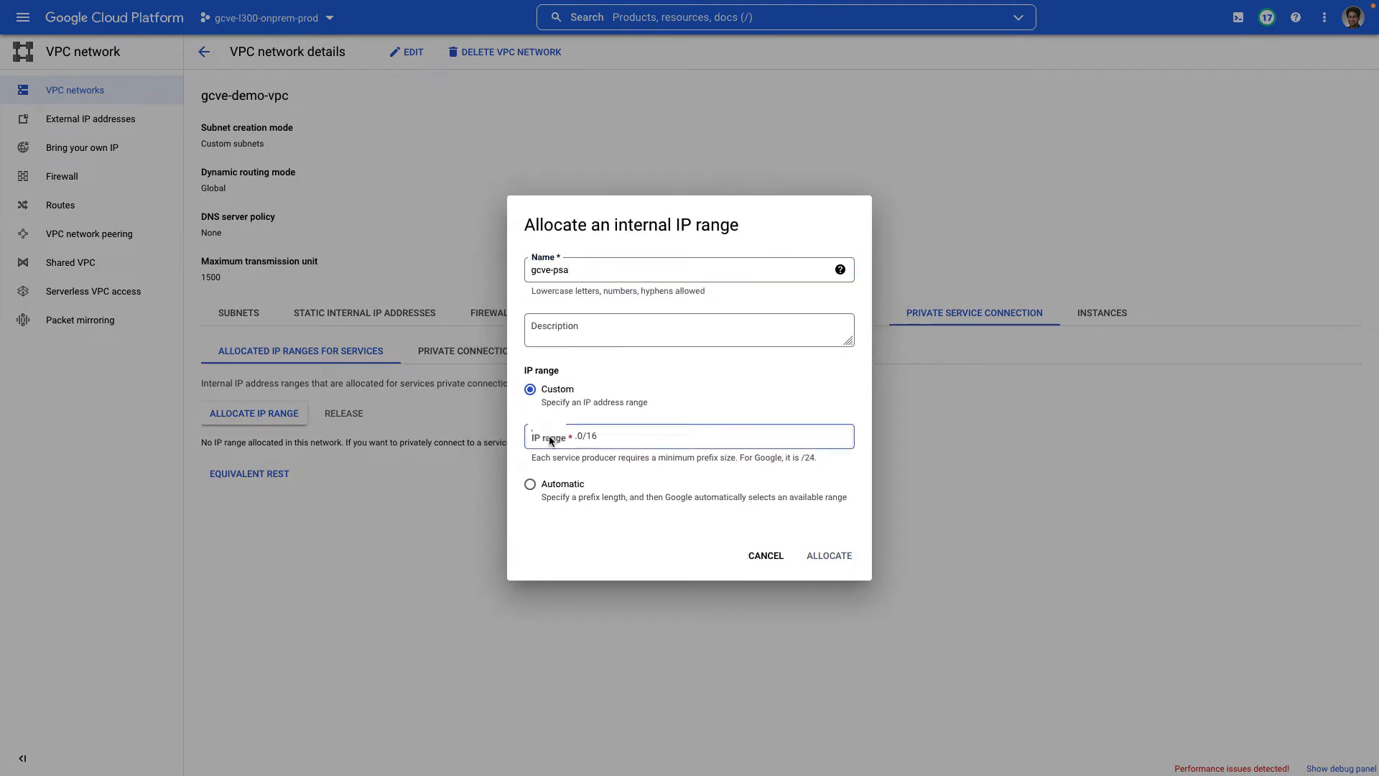
type("172.16.0.0/")
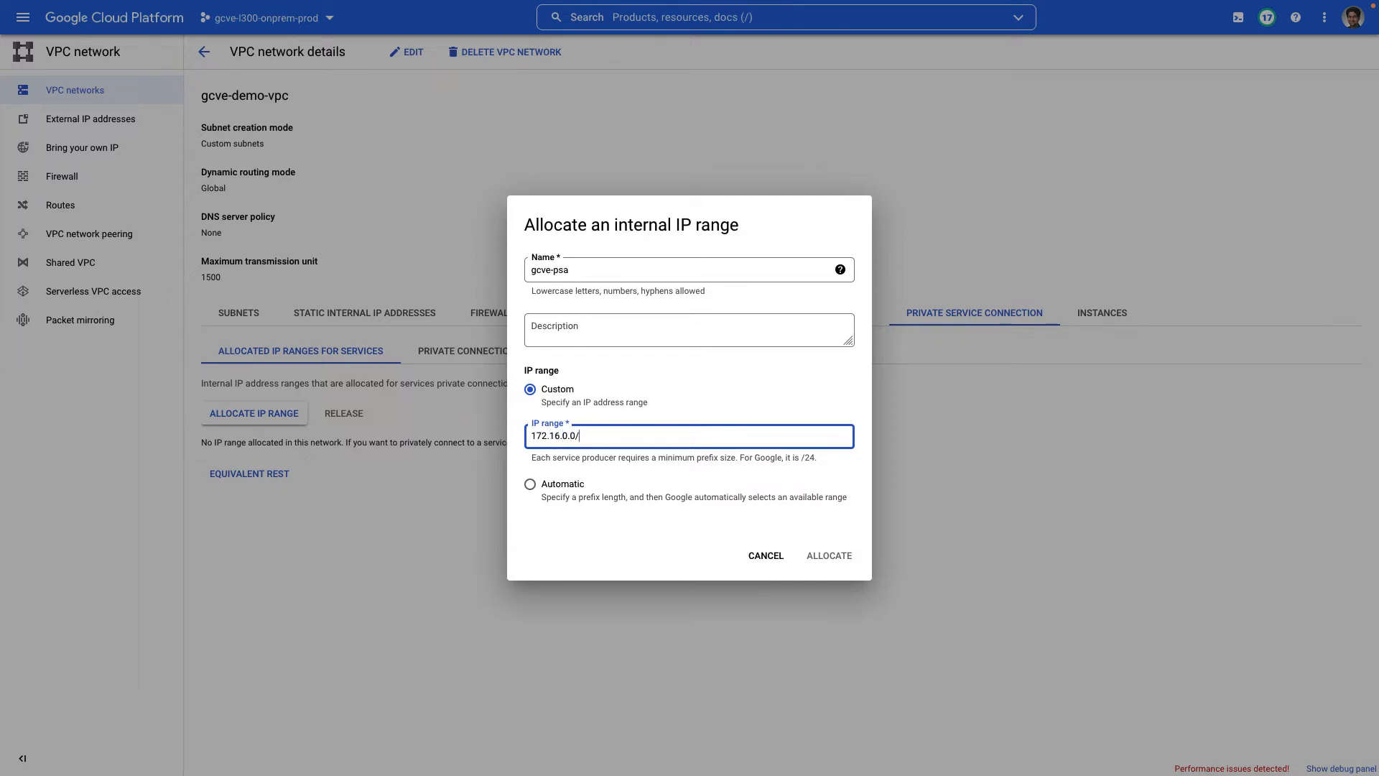
type("24")
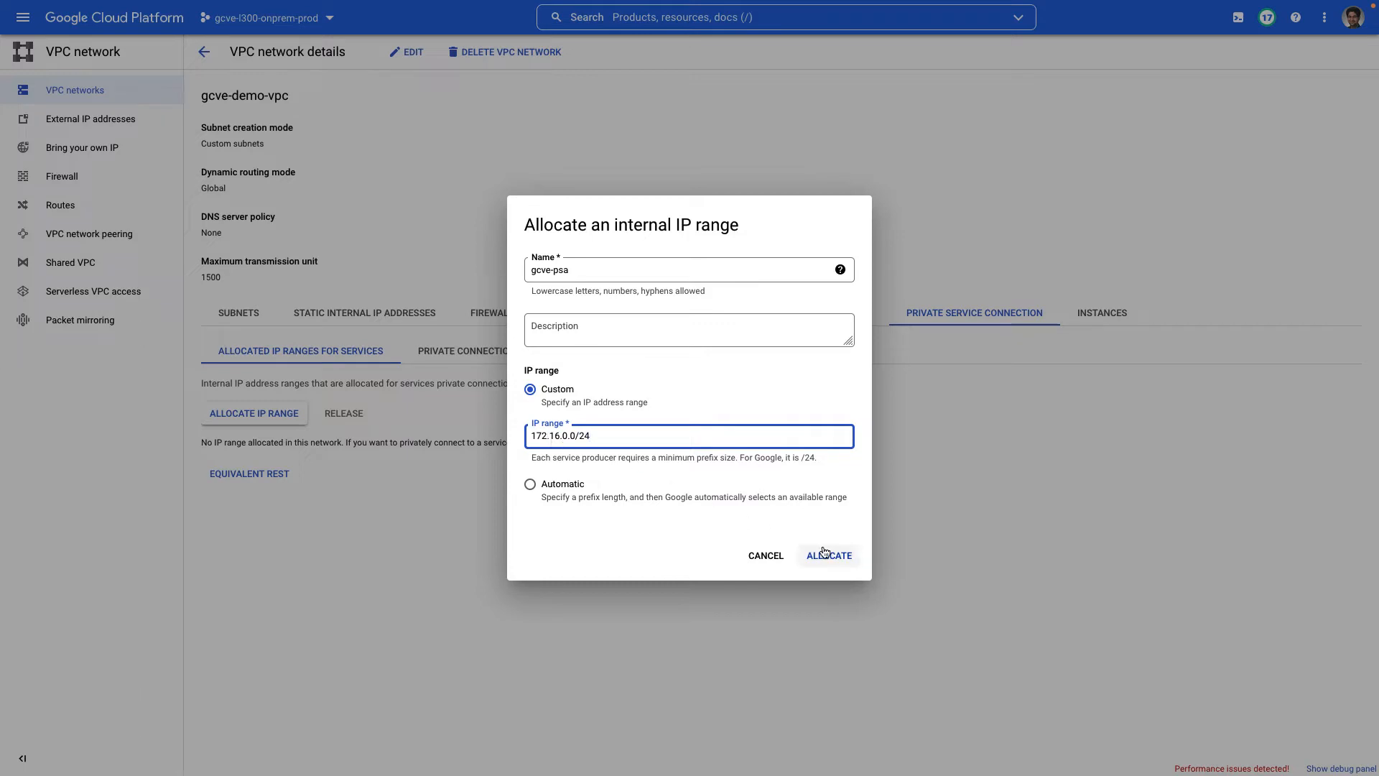
left_click(827, 554)
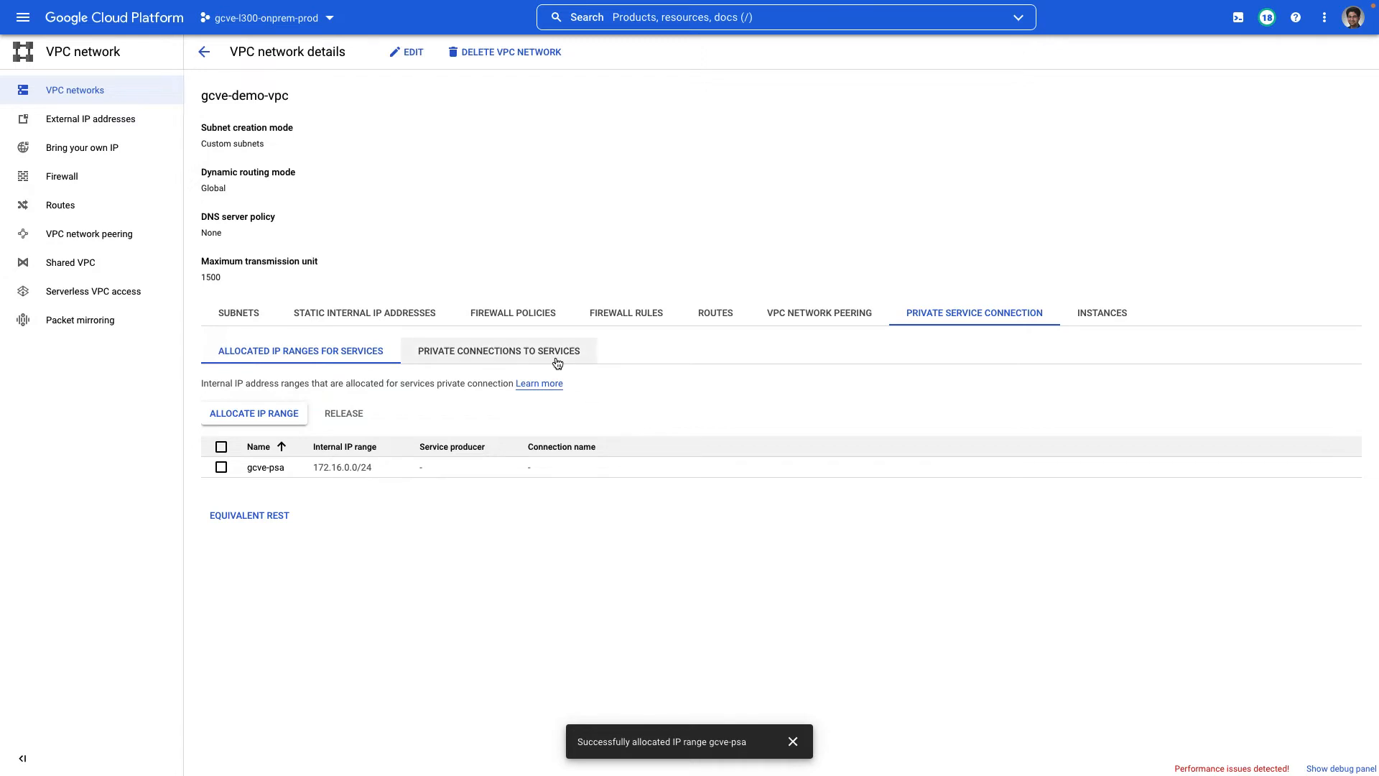
- Create a private service connection using the gcve-psa allocated range
left_click(499, 350)
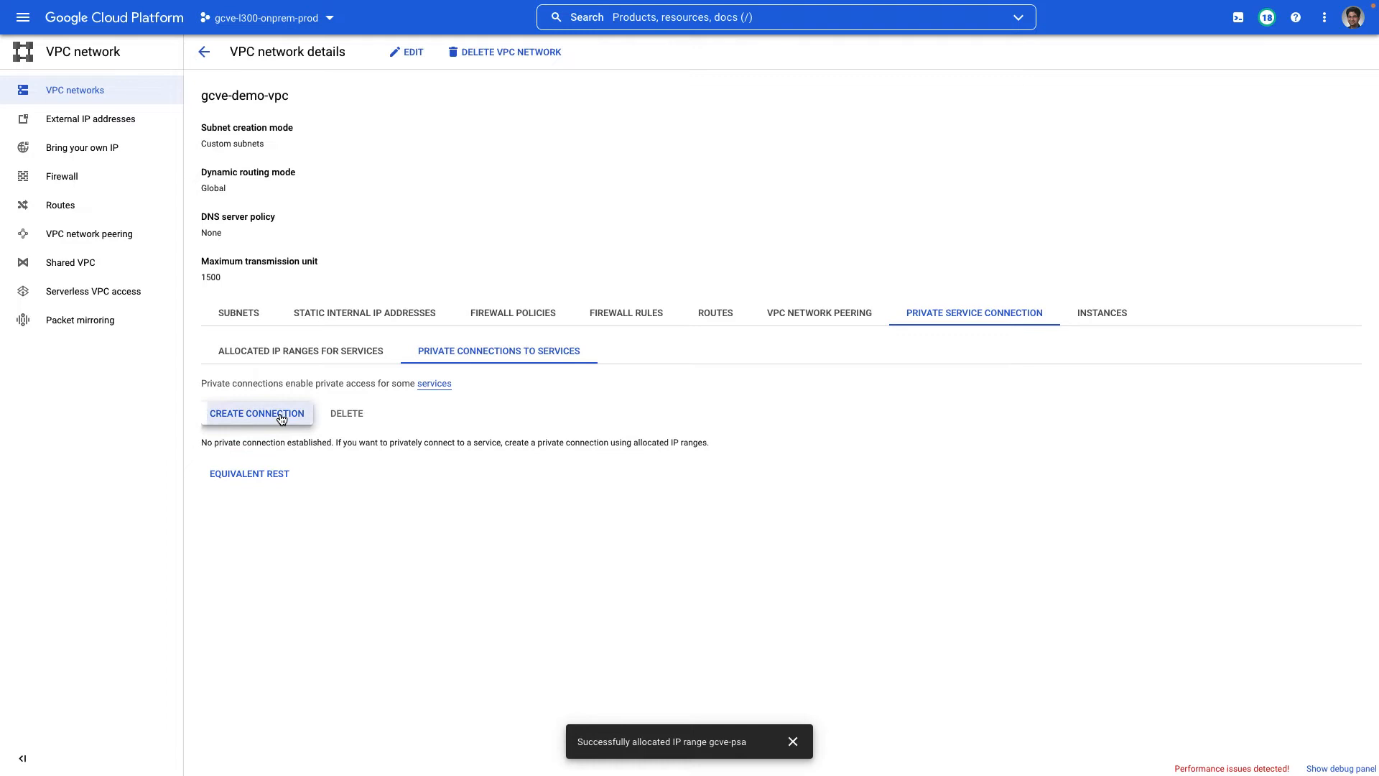
left_click(257, 413)
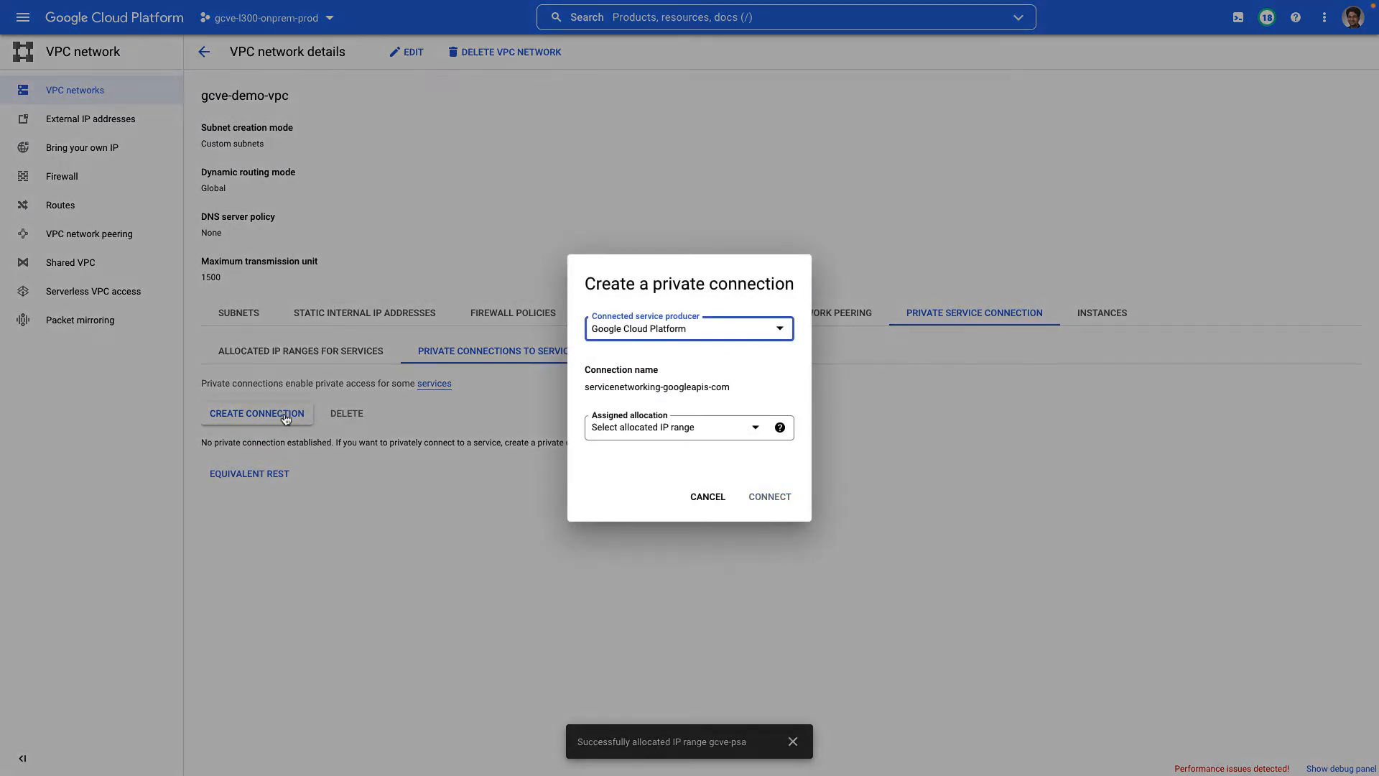
left_click(688, 426)
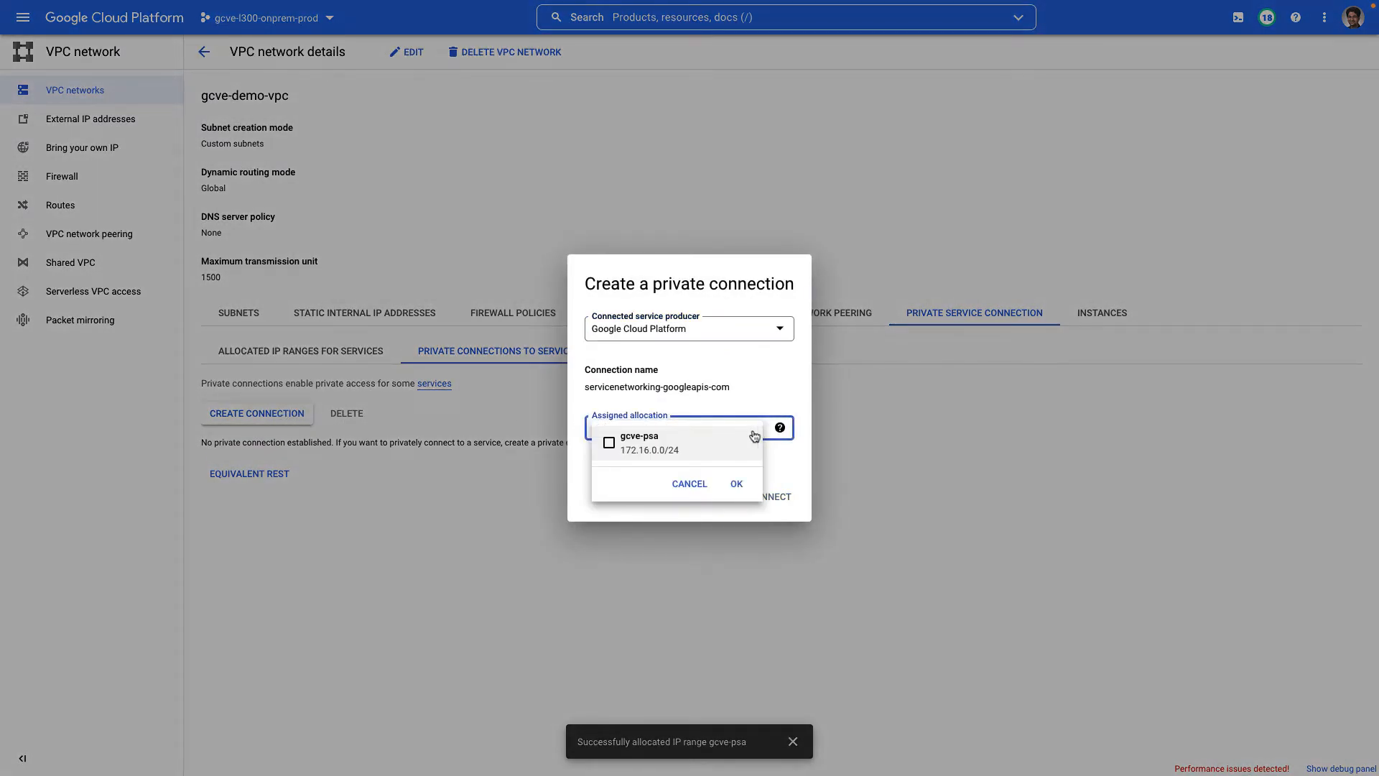
left_click(609, 442)
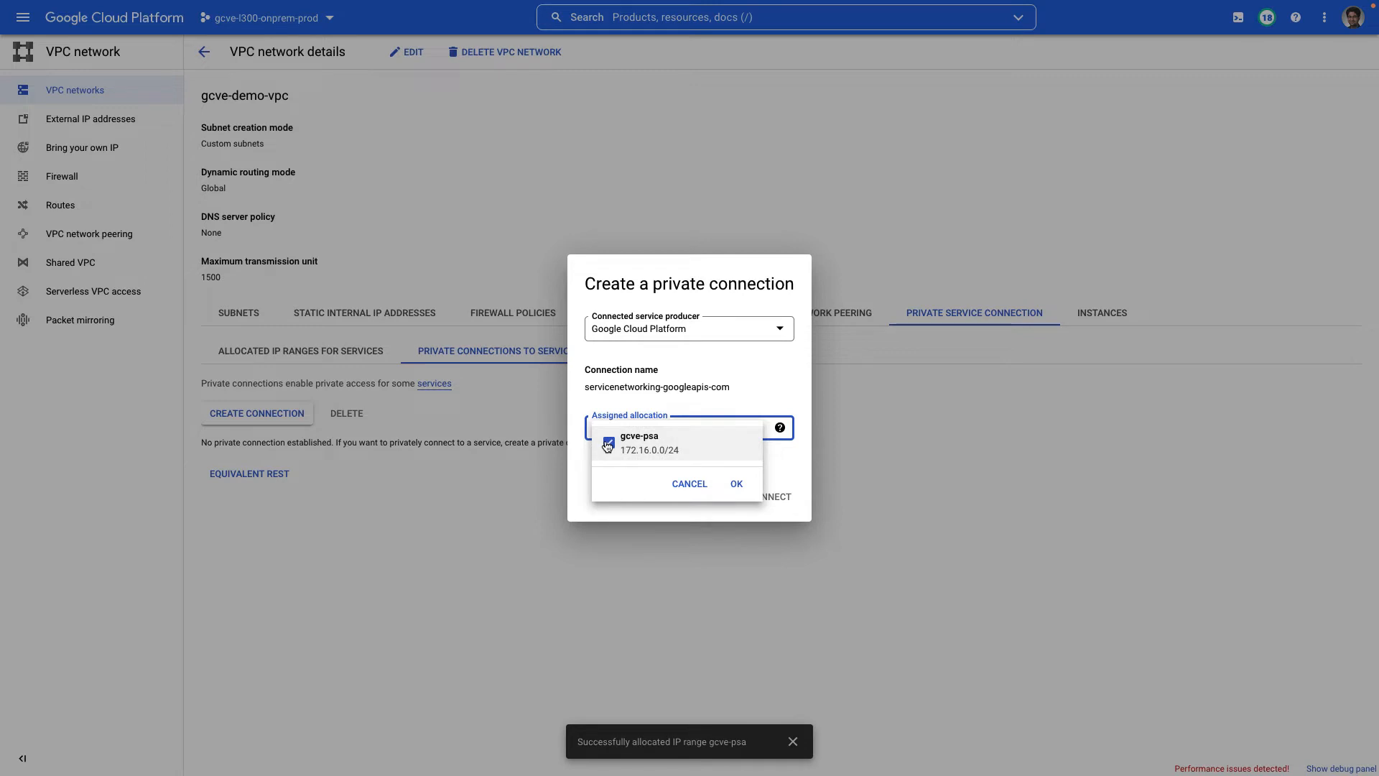
left_click(736, 483)
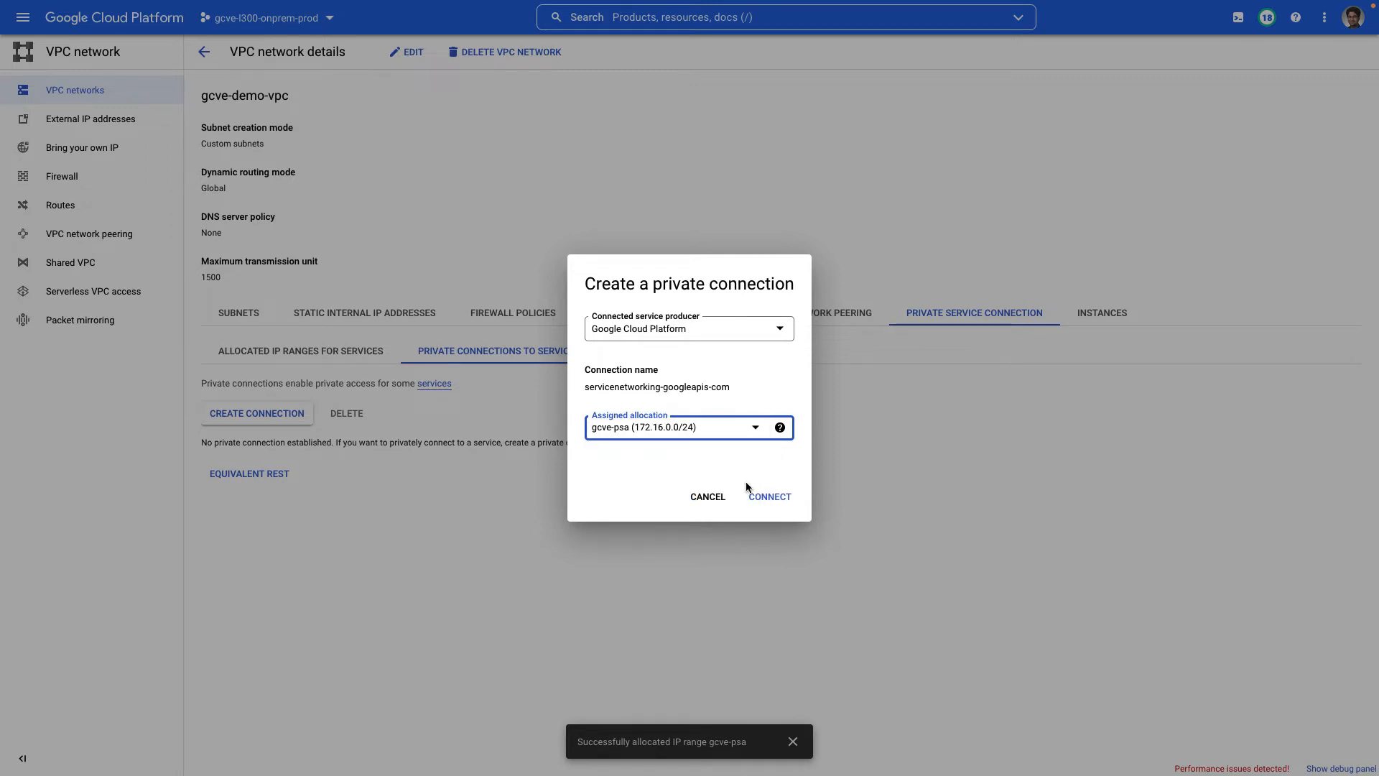
left_click(767, 495)
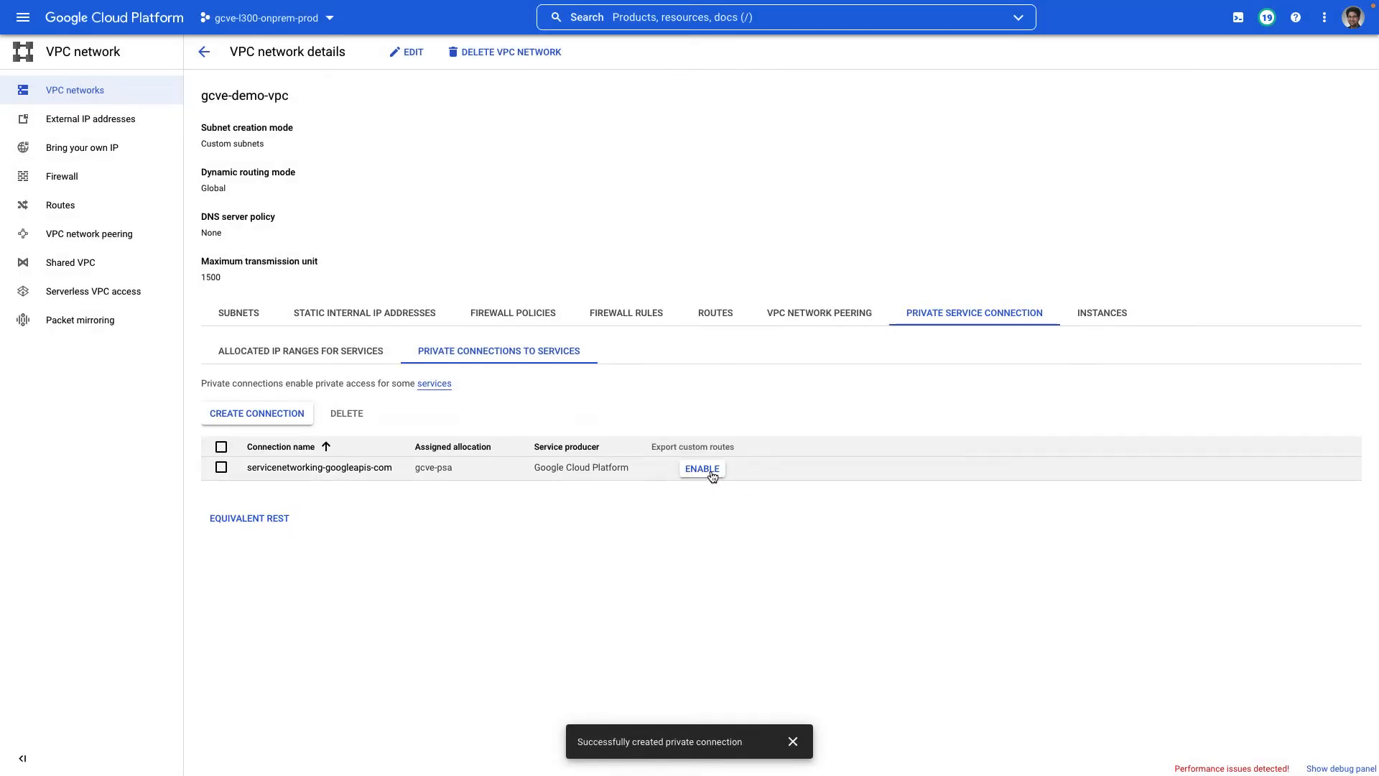
- Enable custom route export on the connection and view the network's peerings
left_click(703, 469)
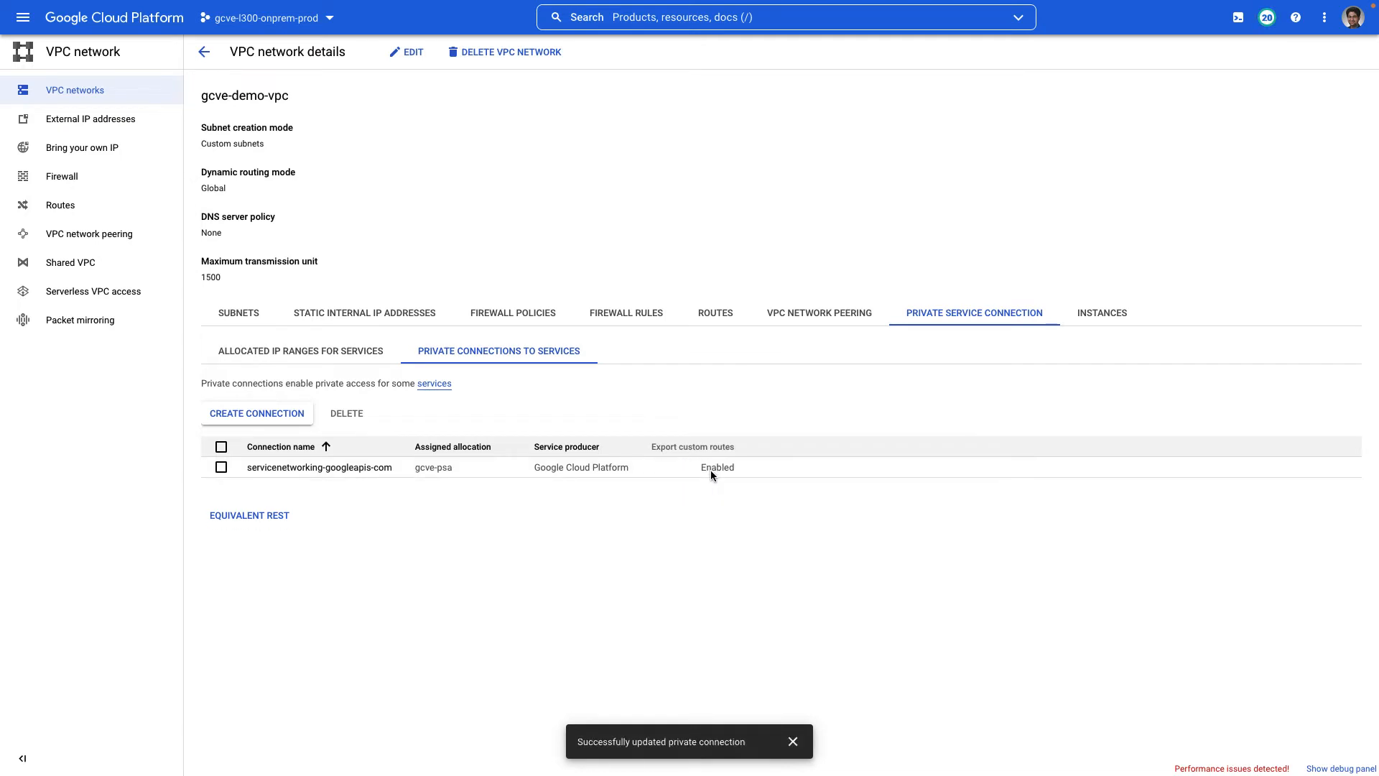
left_click(817, 311)
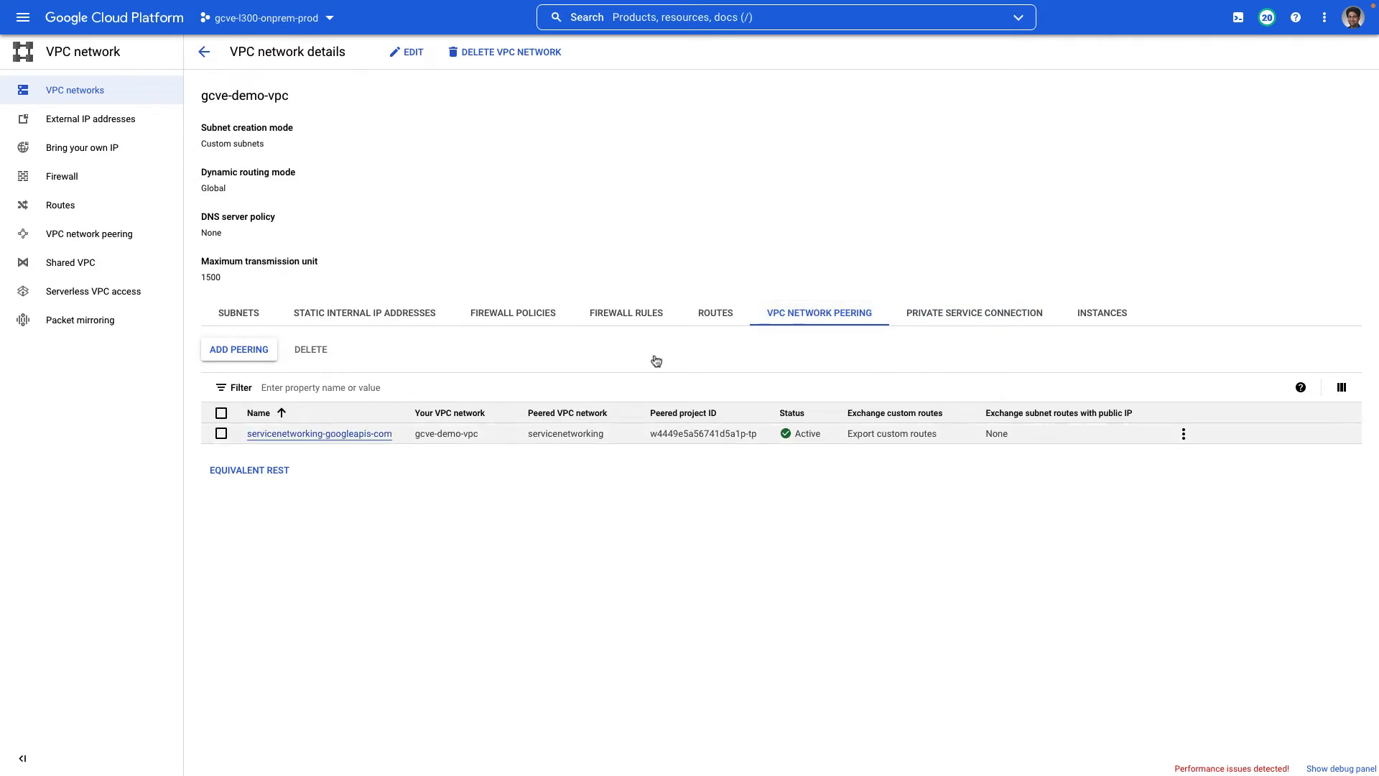
- Edit the servicenetworking-googleapis-com peering to import custom routes and save it
left_click(319, 432)
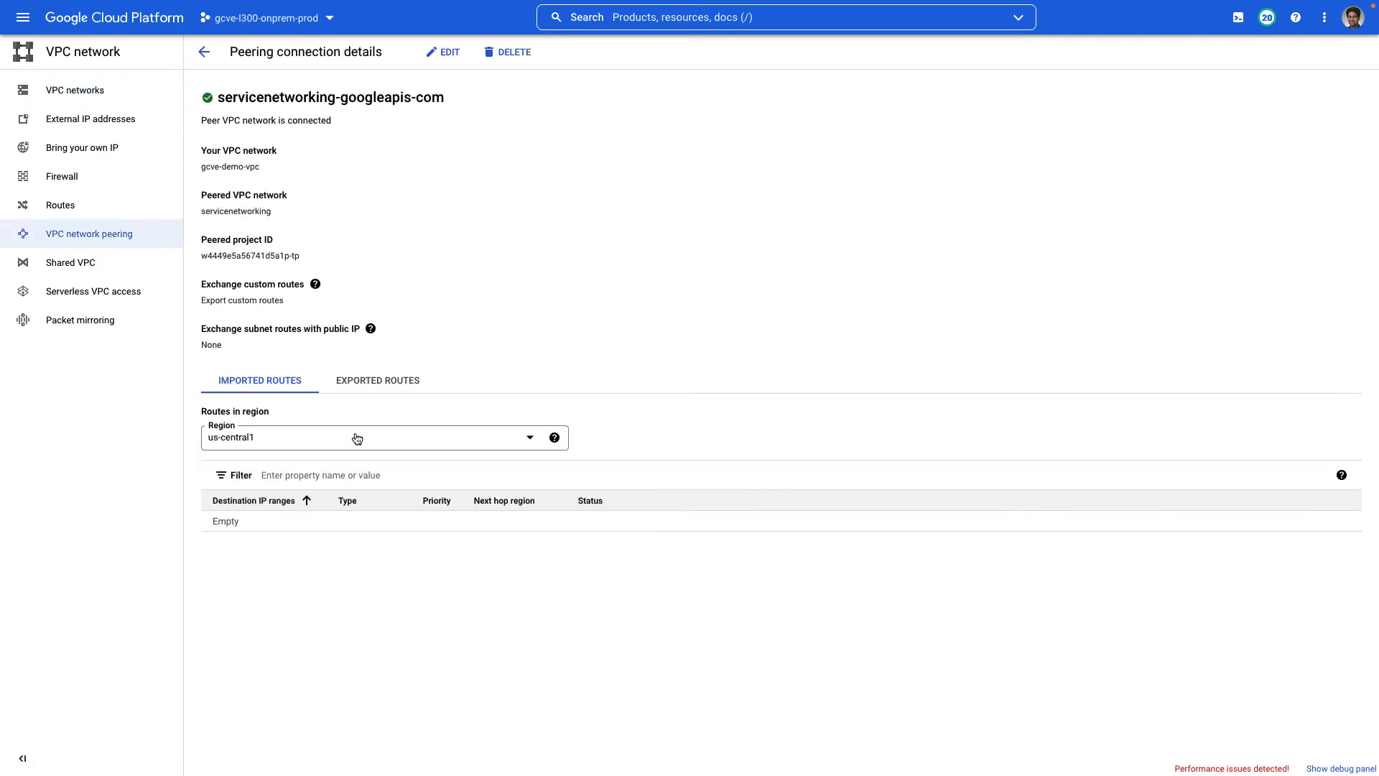
left_click(444, 51)
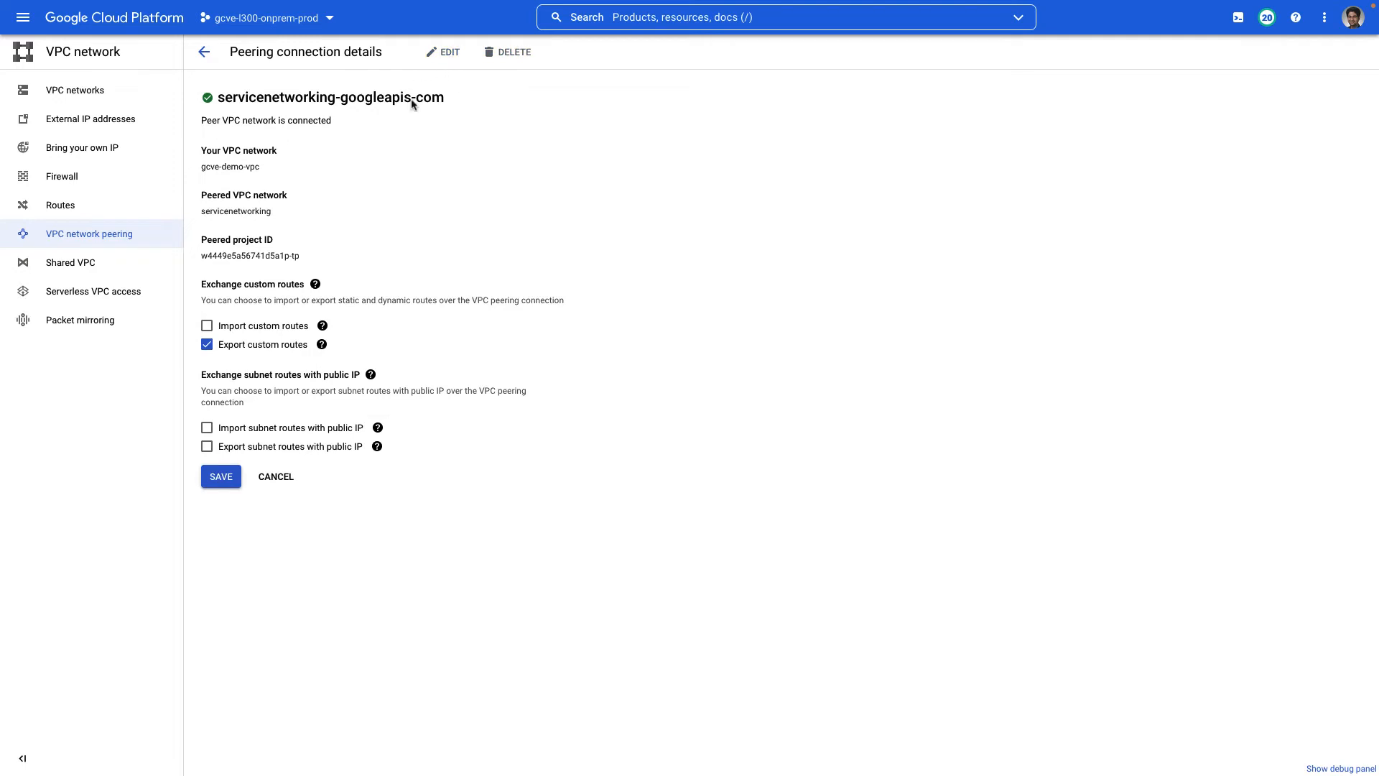
left_click(207, 326)
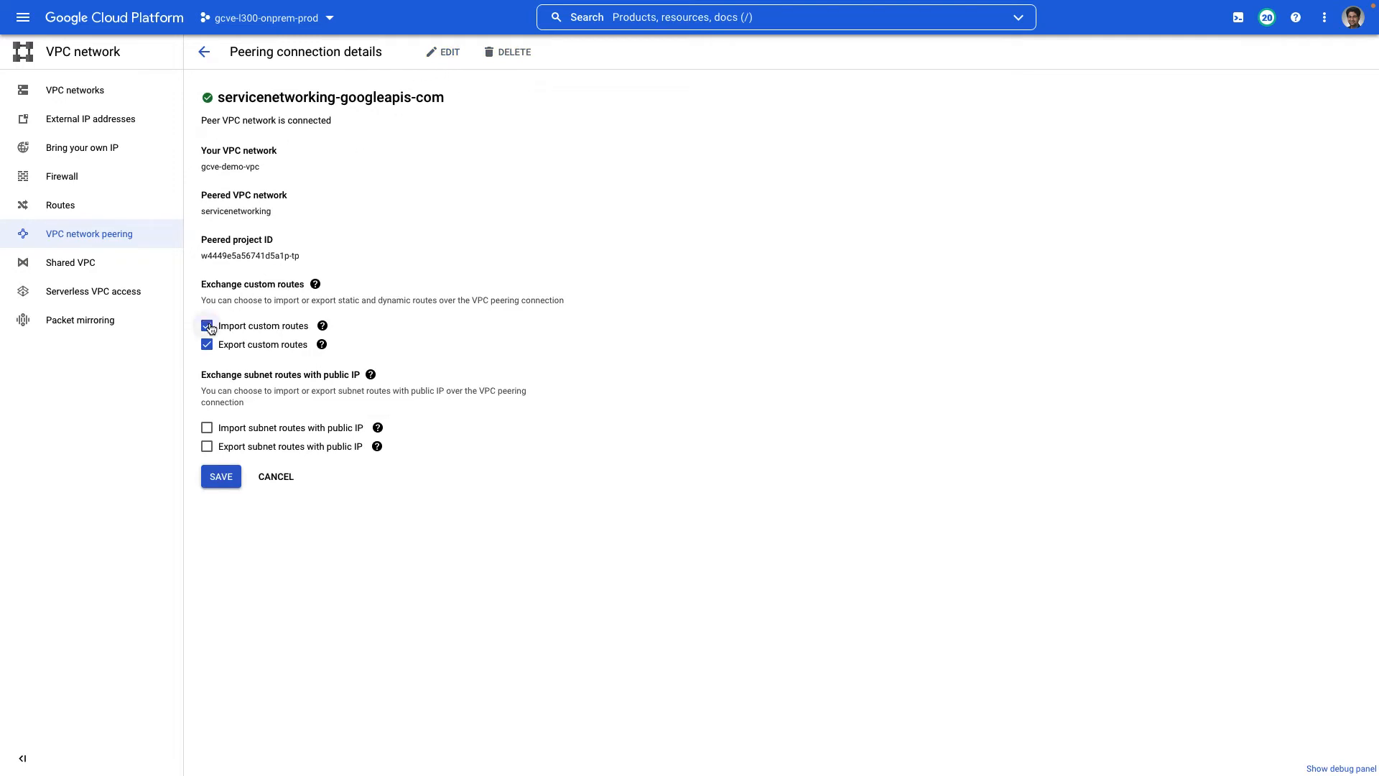
left_click(221, 475)
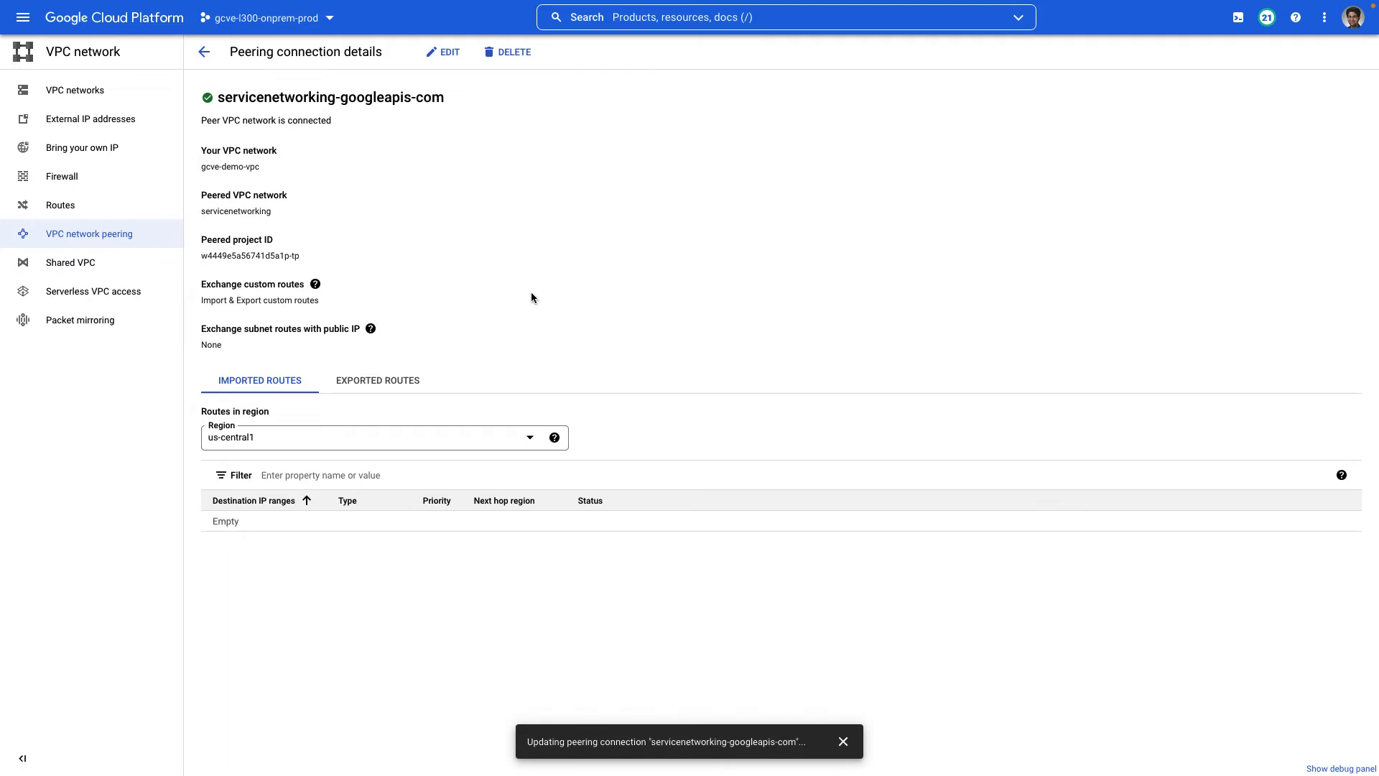
left_click(23, 18)
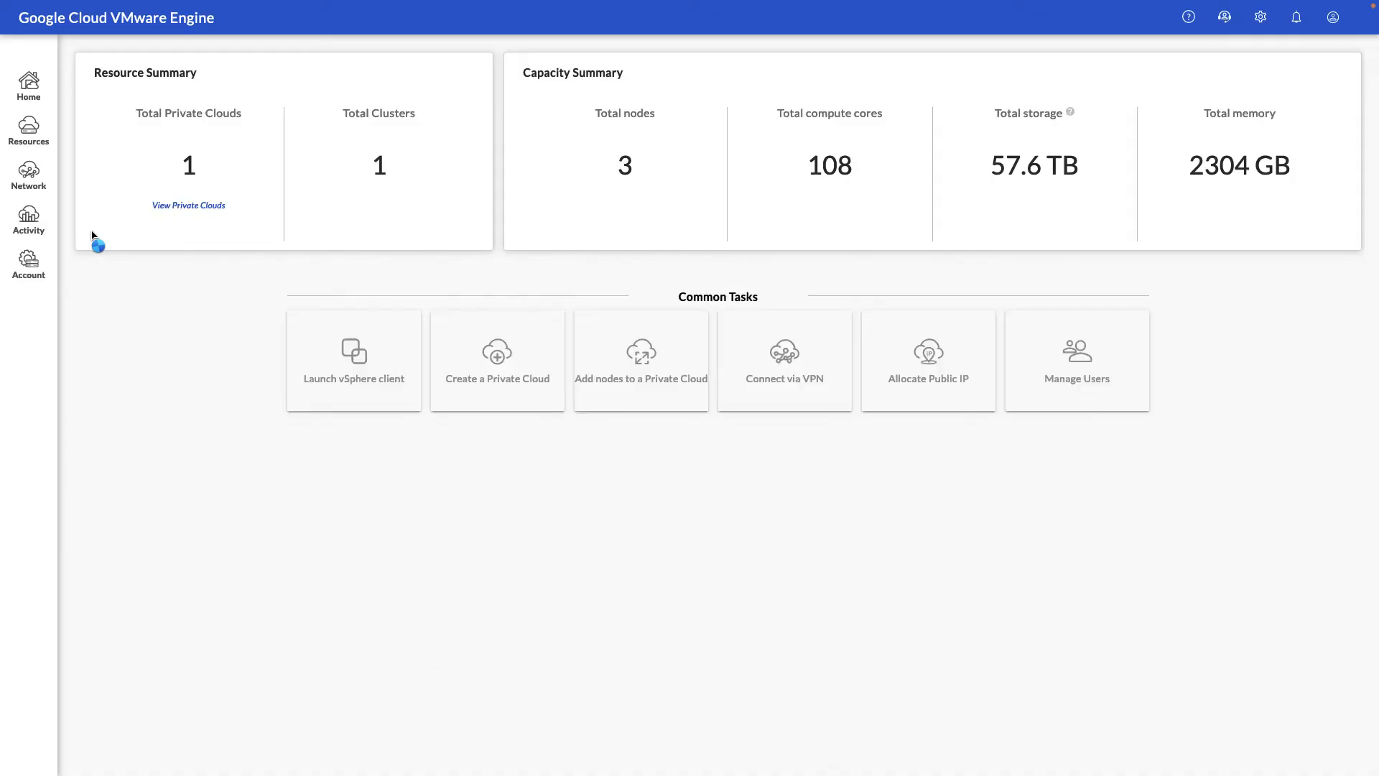
- Start a new VMware Engine private connection with region australia-southeast1
left_click(29, 176)
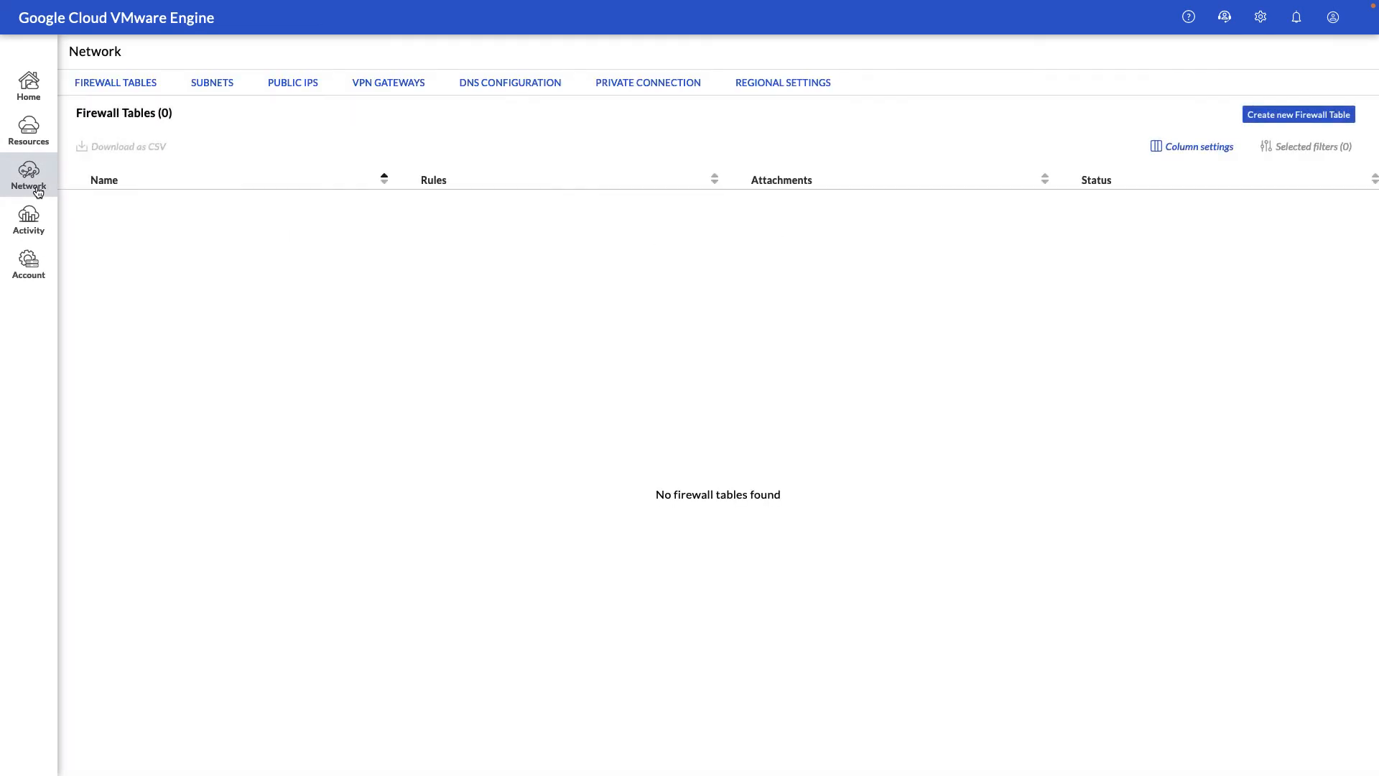
left_click(648, 82)
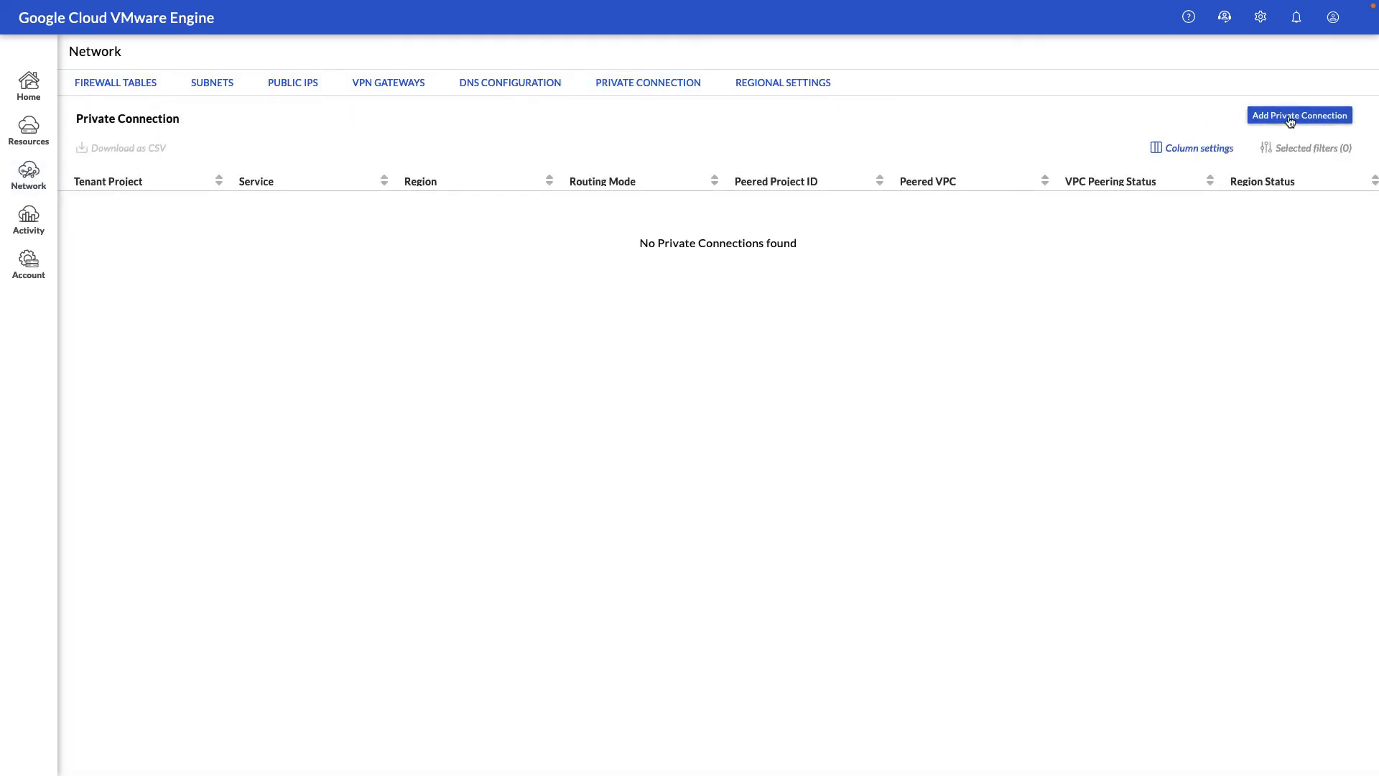
left_click(1299, 115)
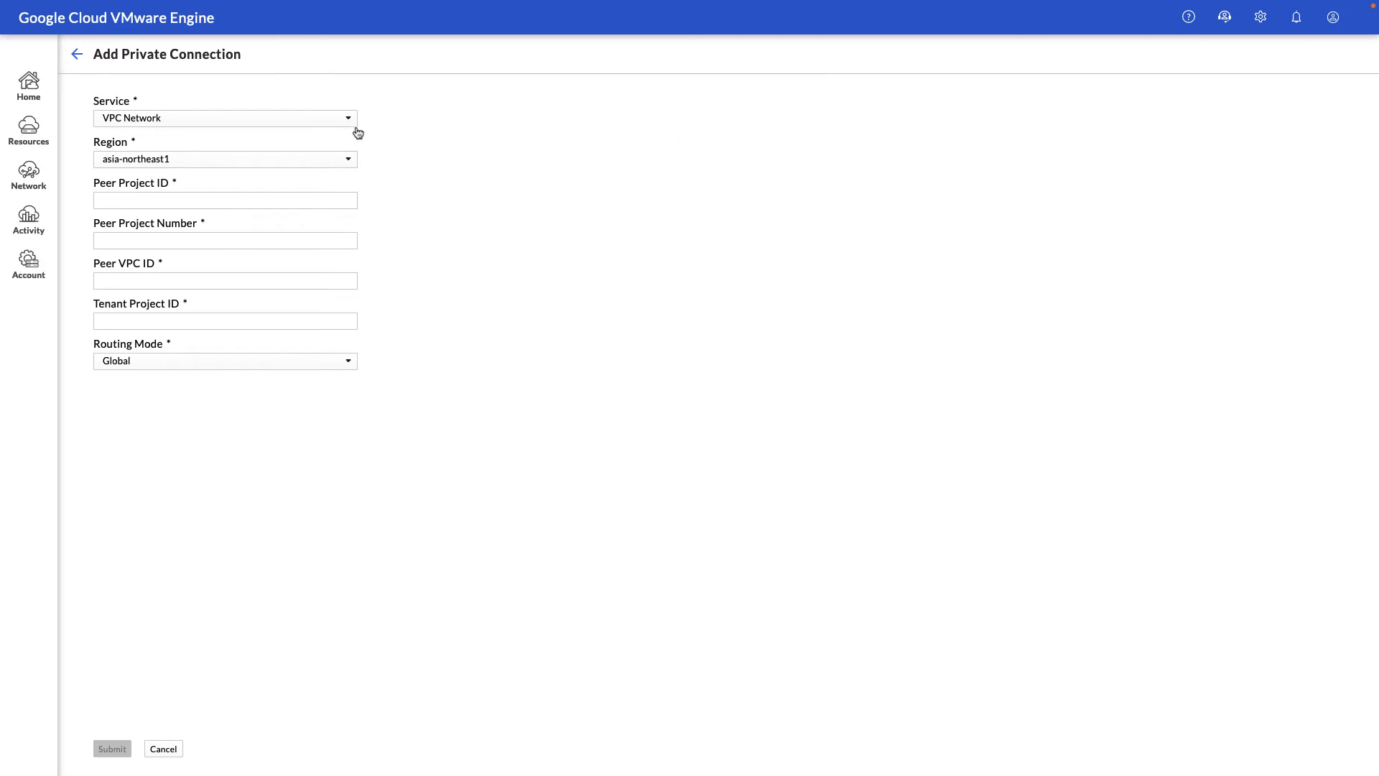
left_click(224, 117)
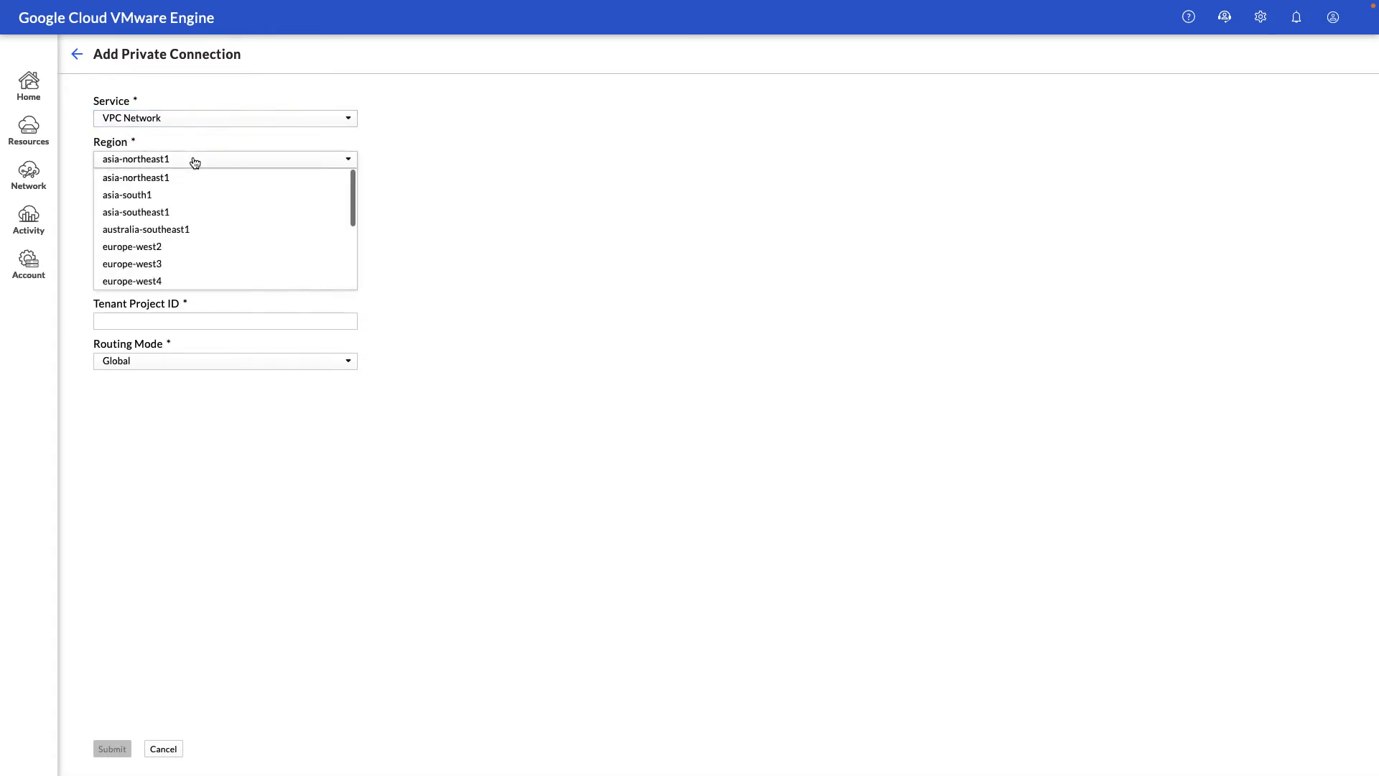
mouse_move(146, 230)
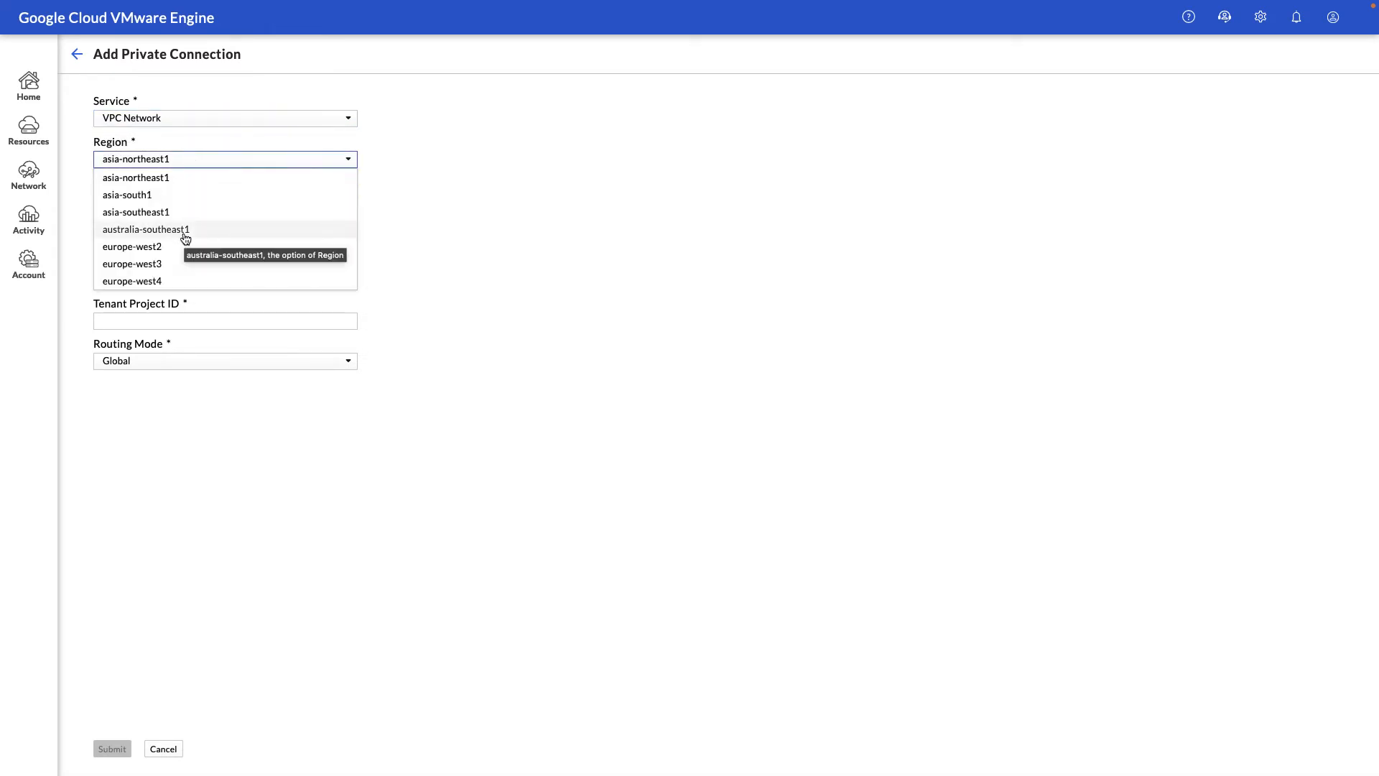
left_click(147, 229)
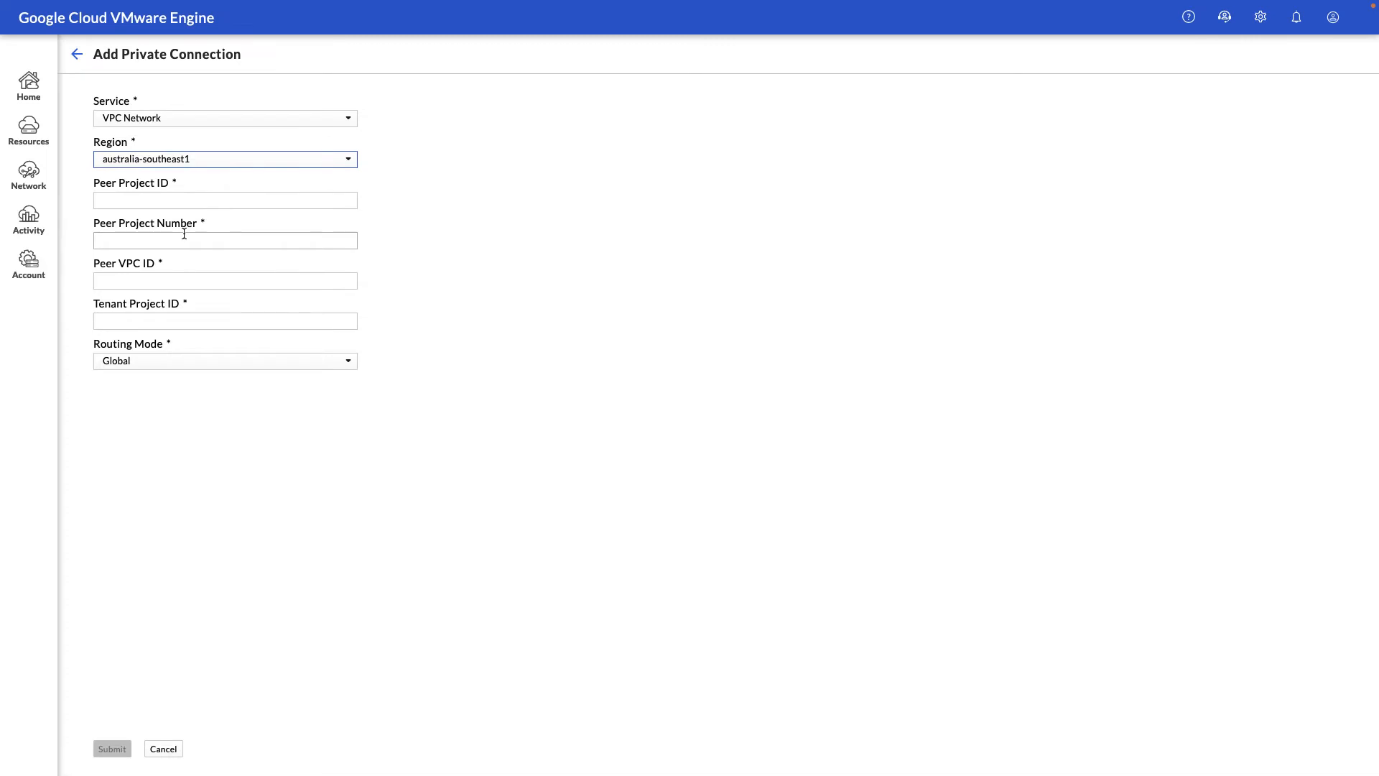
right_click(224, 199)
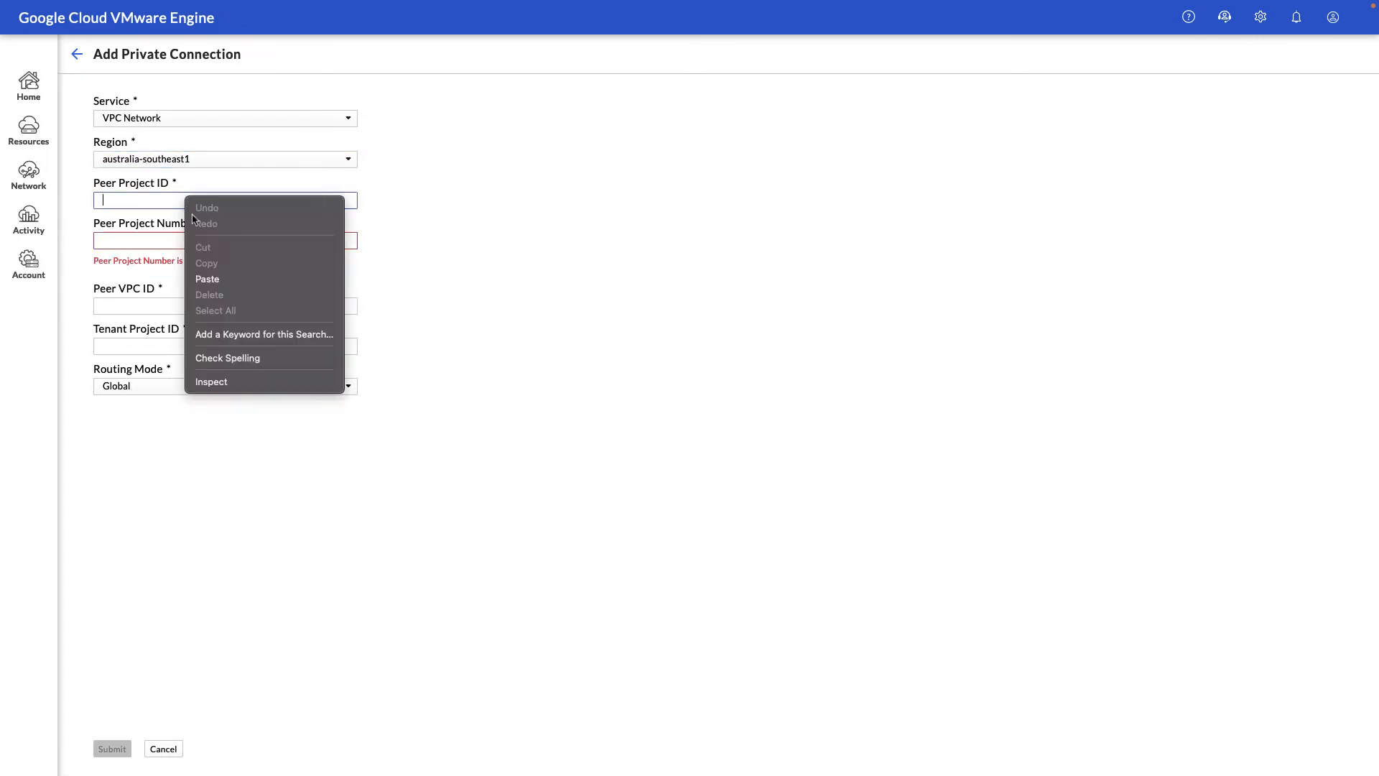
type("gcve-l300-onprem-prod")
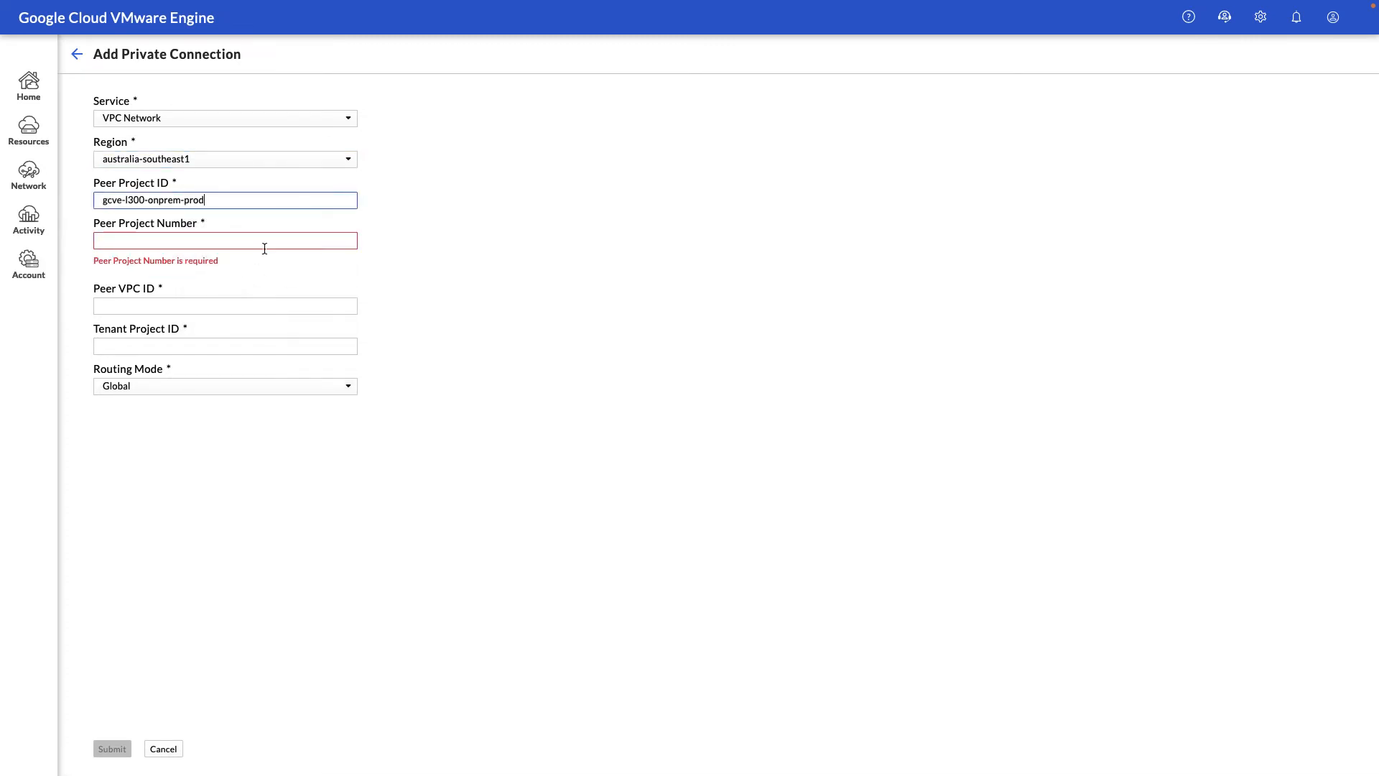
type("250070098922")
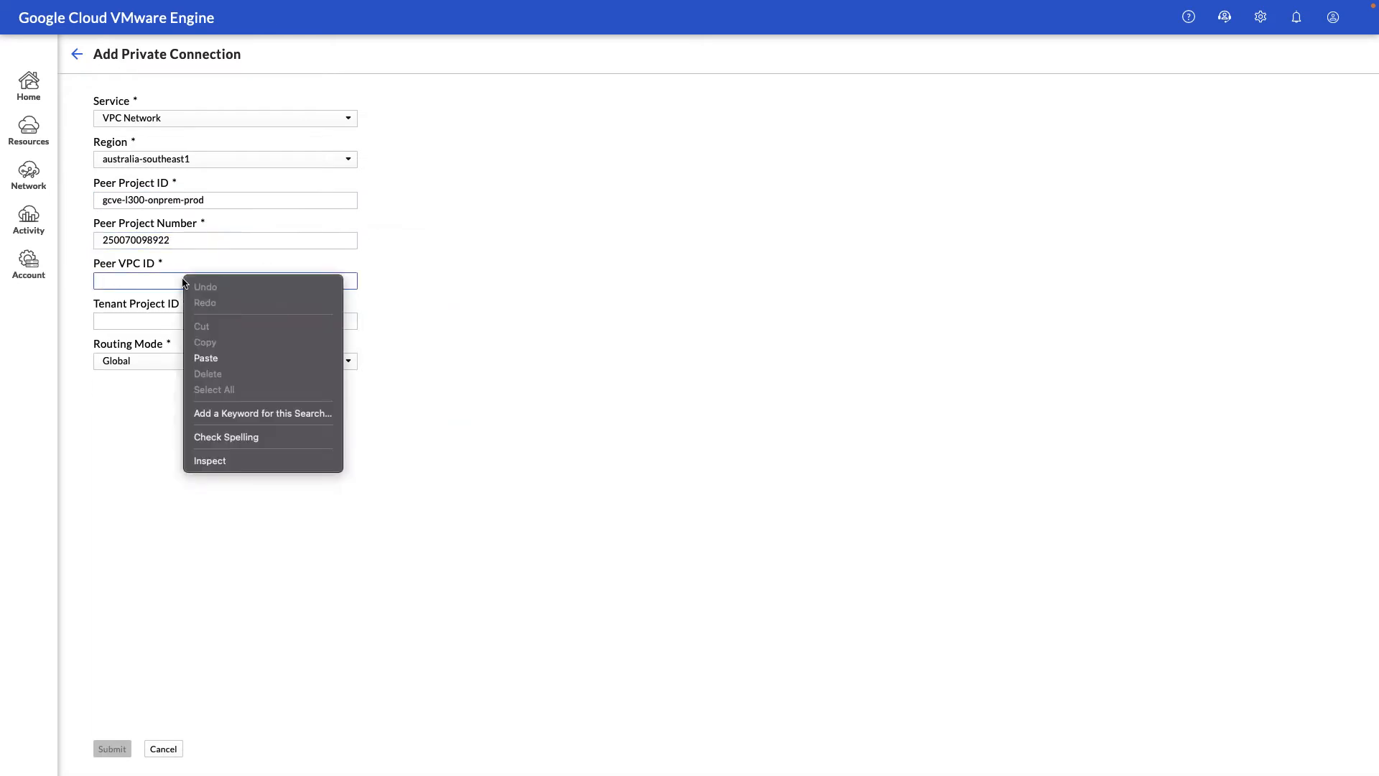
left_click(205, 357)
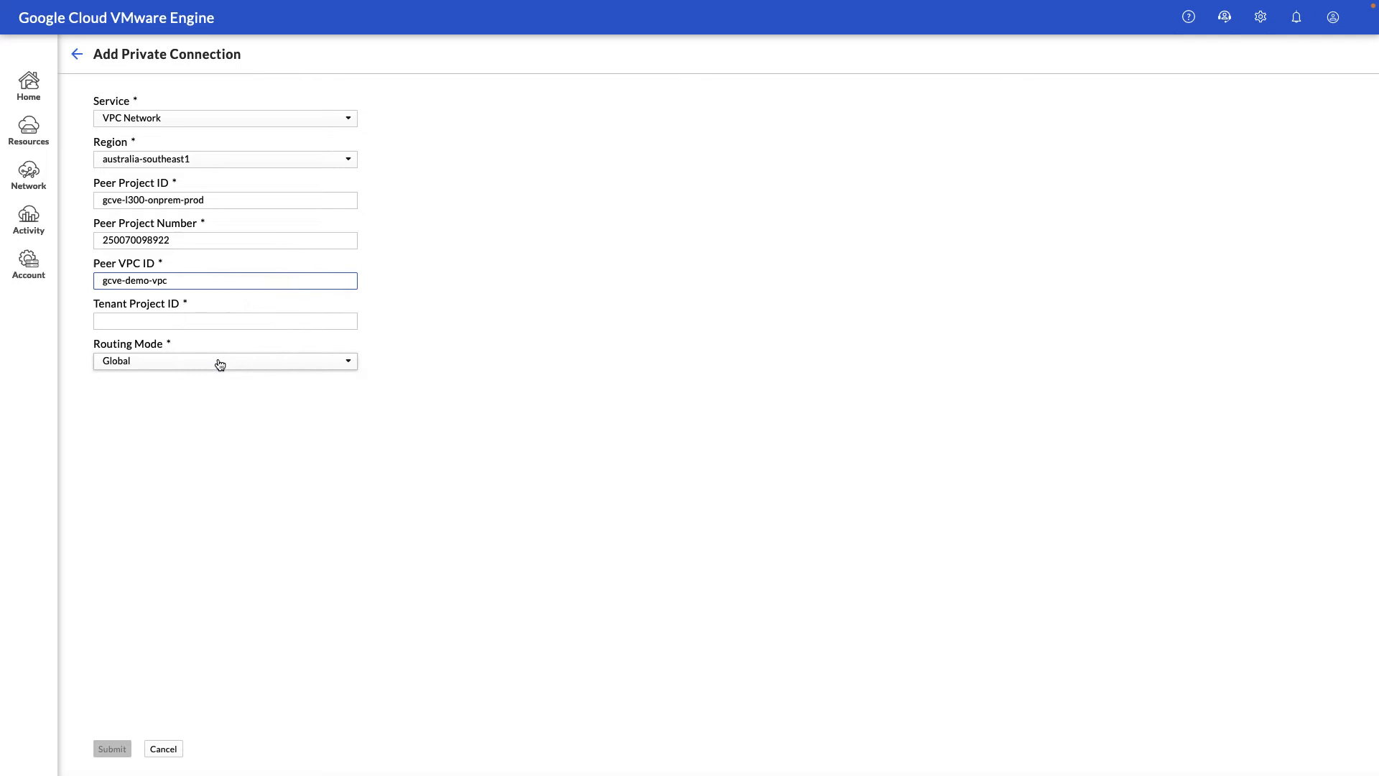
left_click(224, 320)
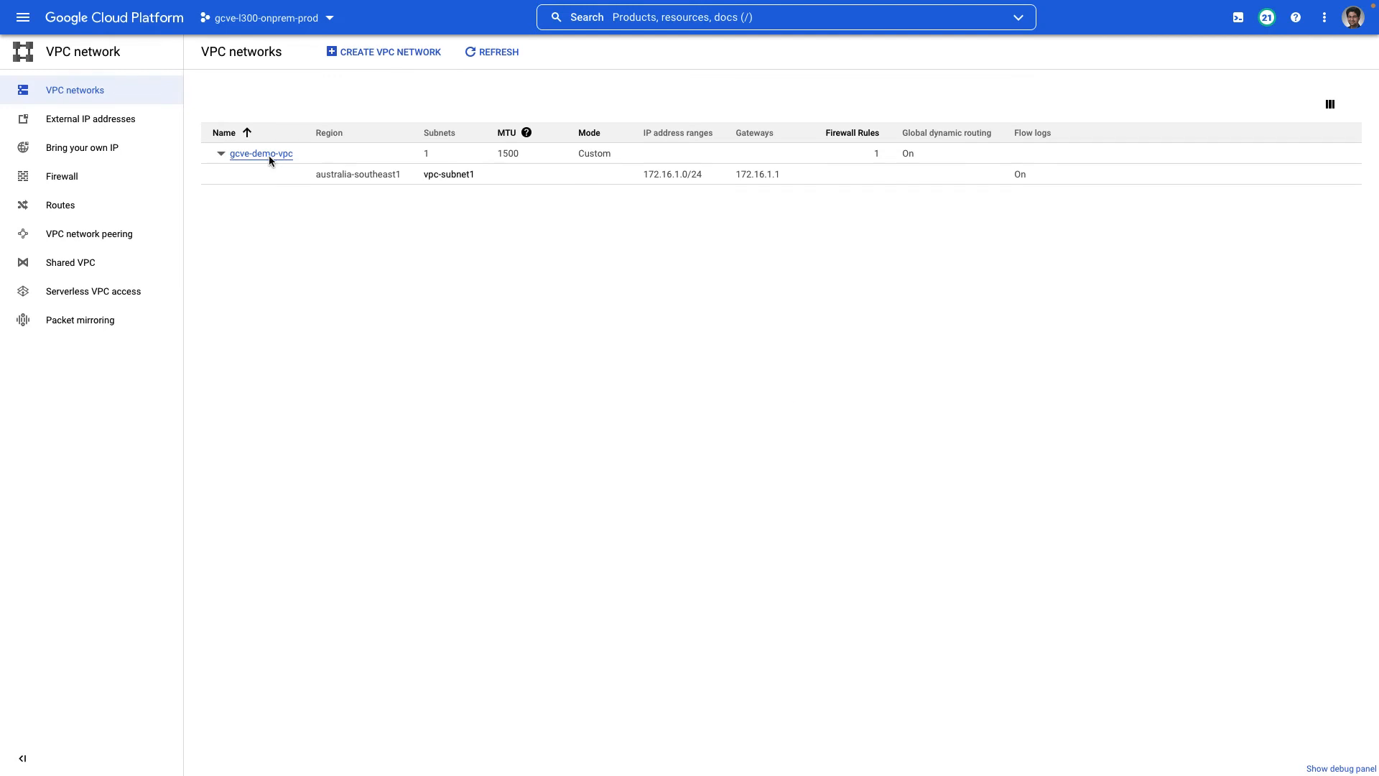
- Copy the peered project ID from gcve-demo-vpc's servicenetworking peering
left_click(260, 153)
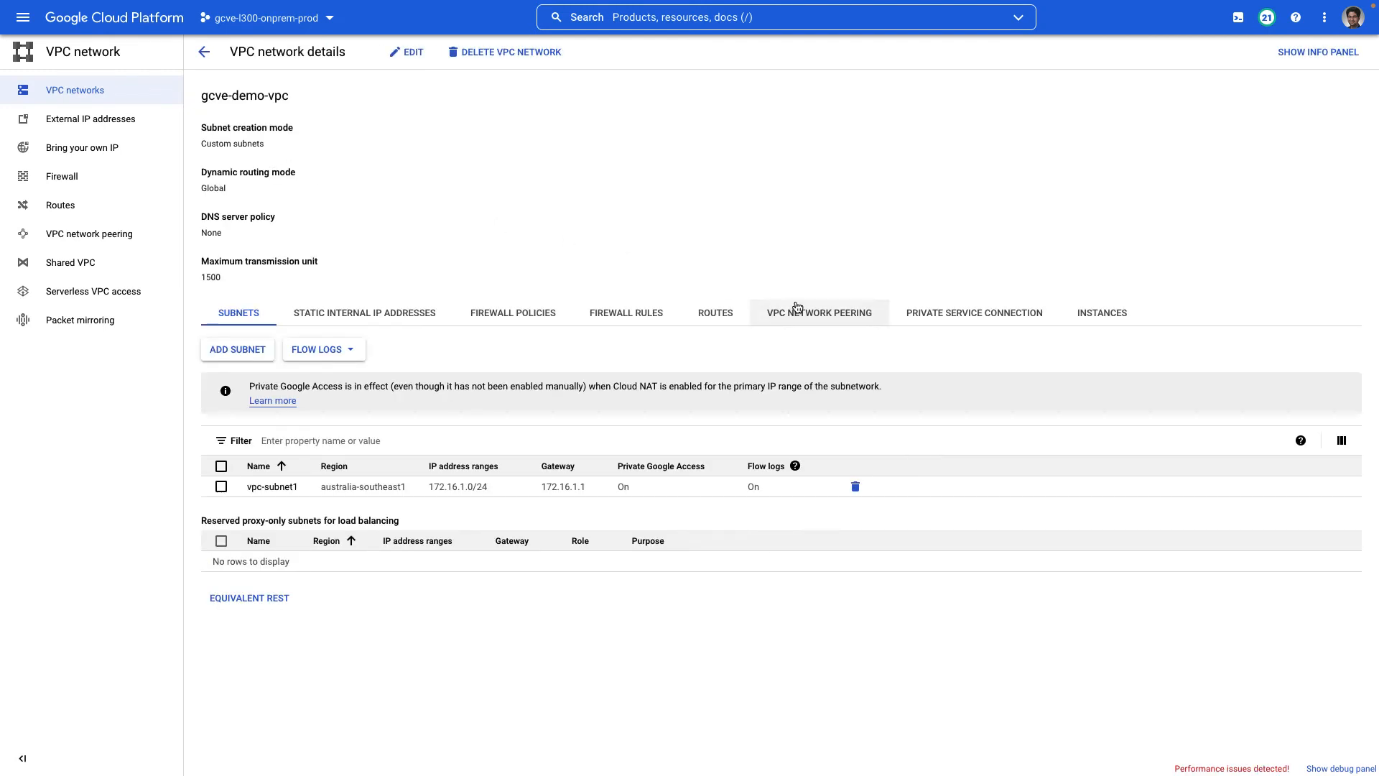
left_click(817, 312)
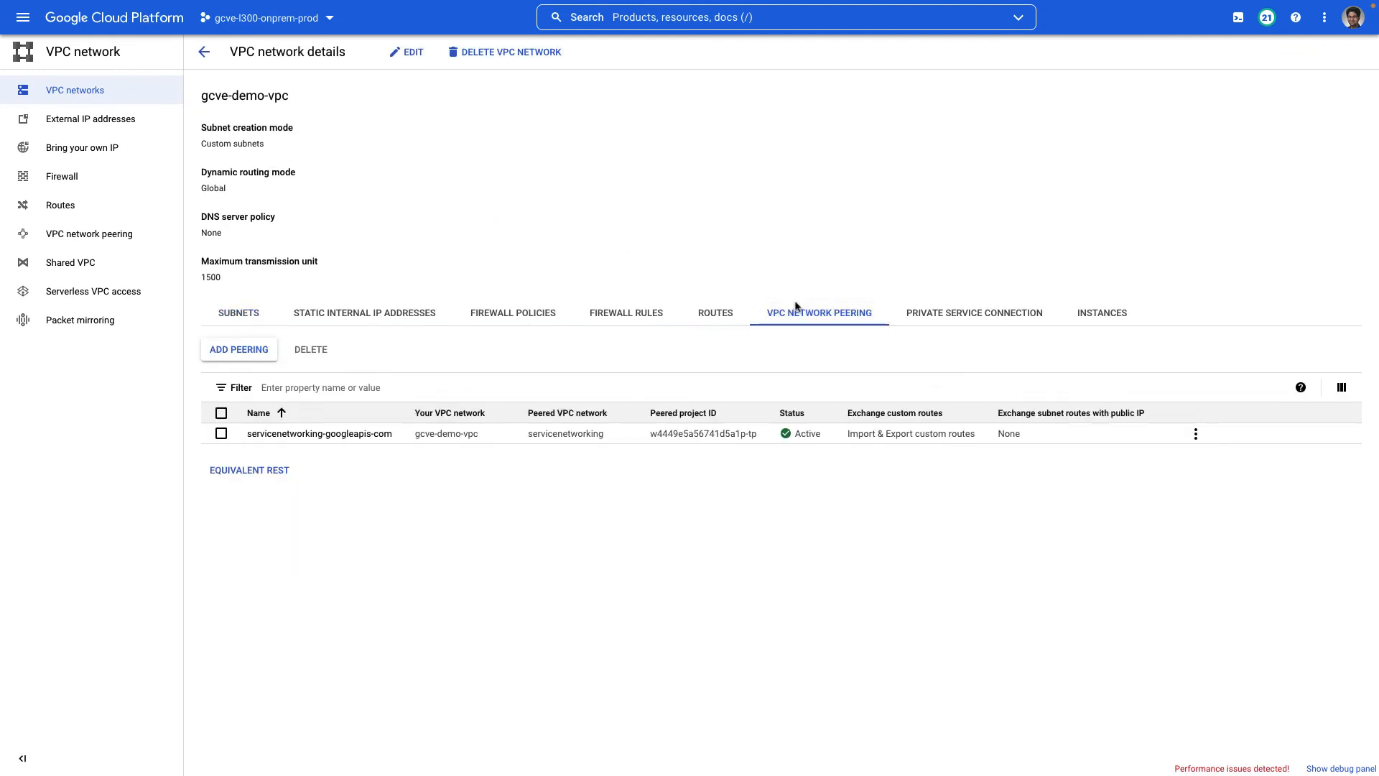
left_click(683, 412)
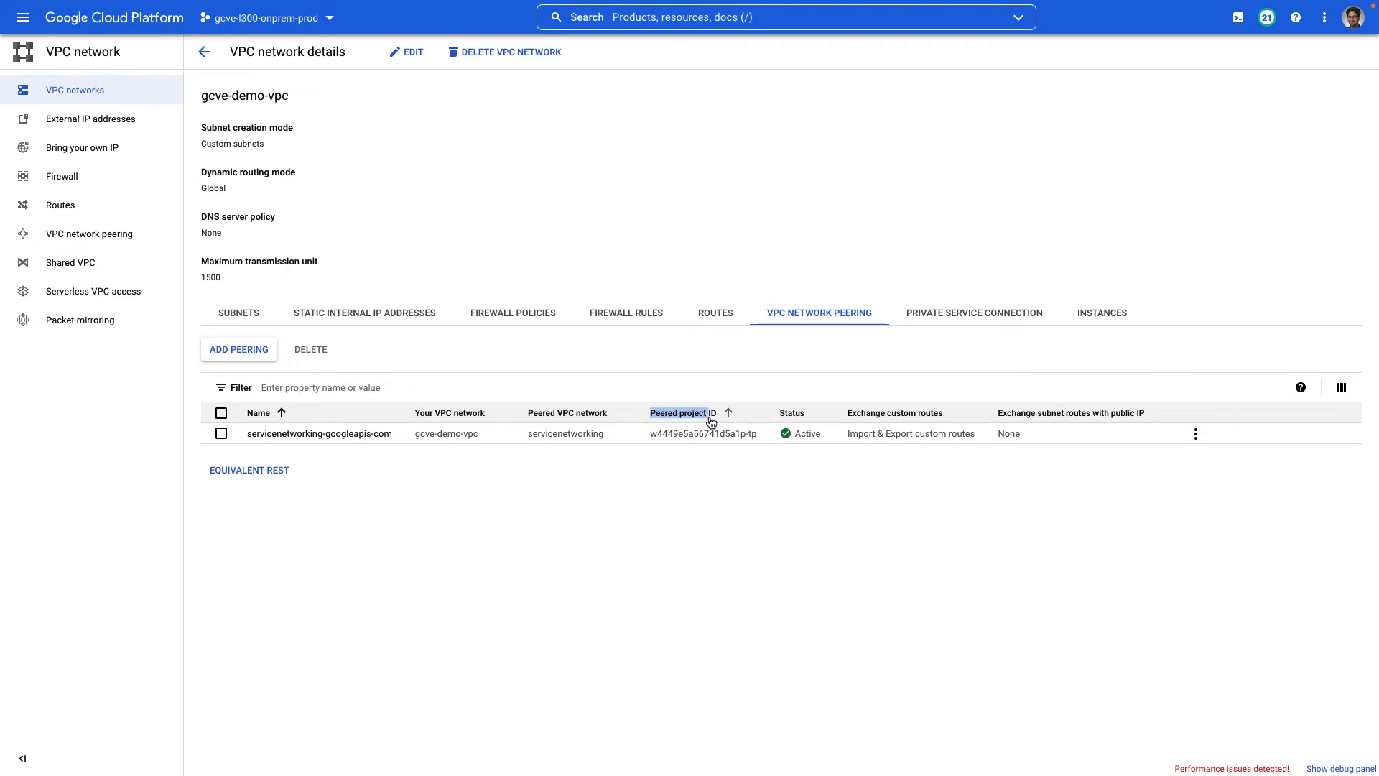
double_click(702, 432)
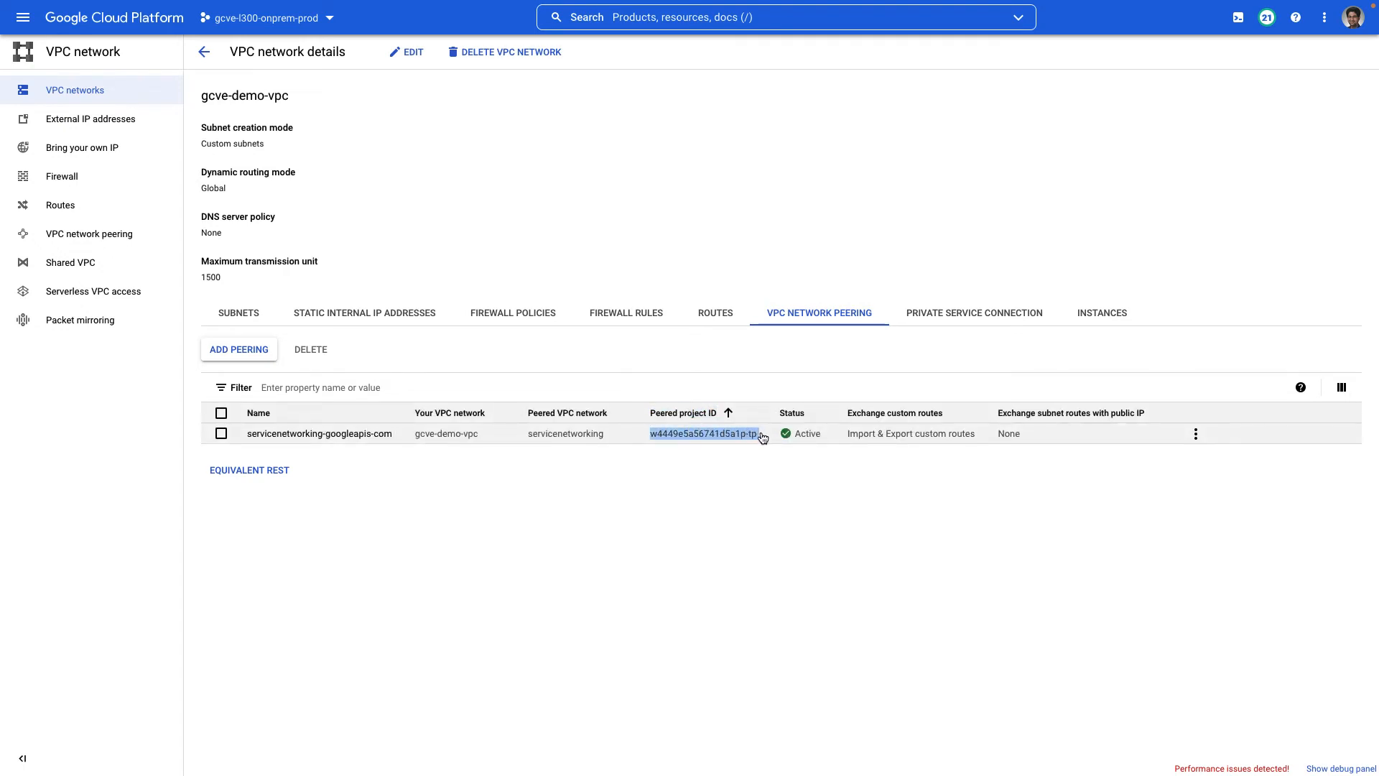
right_click(704, 434)
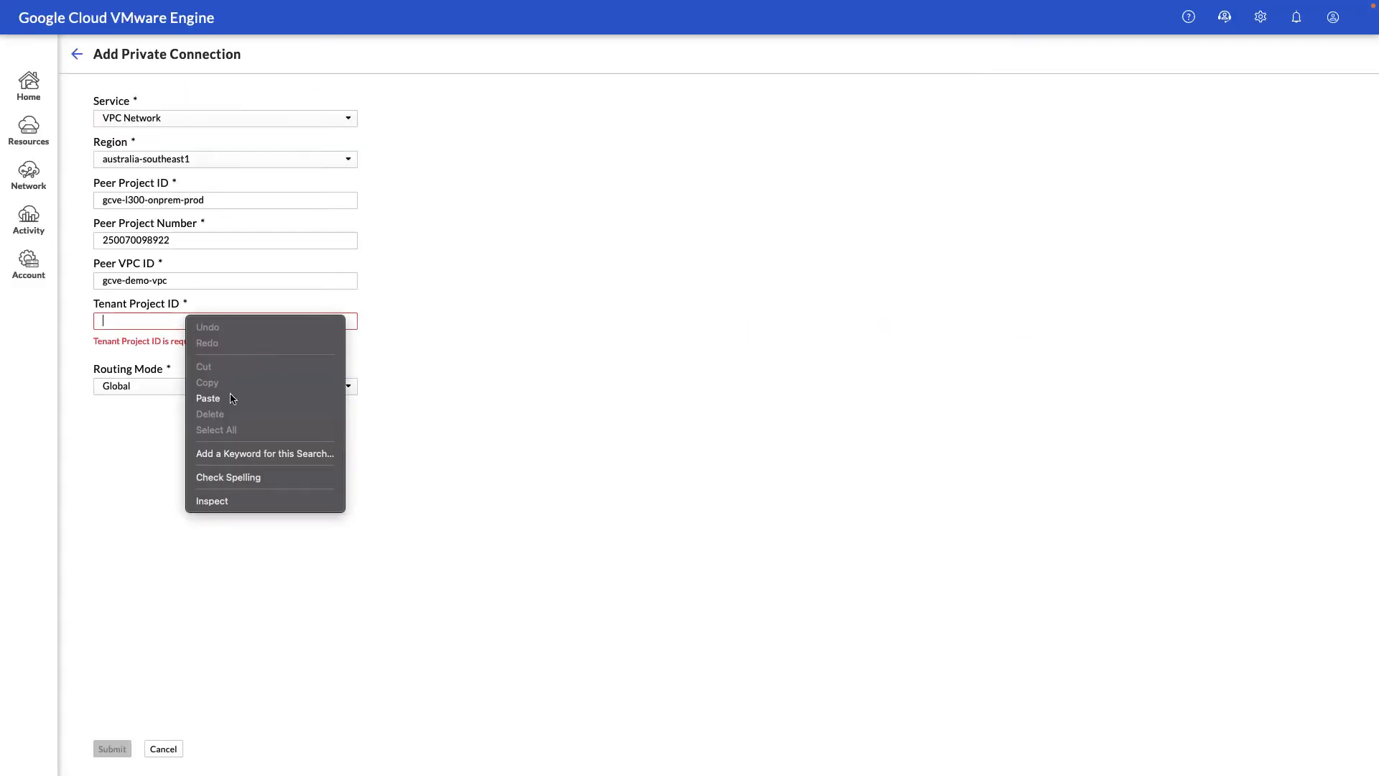
- Paste the tenant project ID, submit the connection, and watch its status reach Connected
left_click(208, 398)
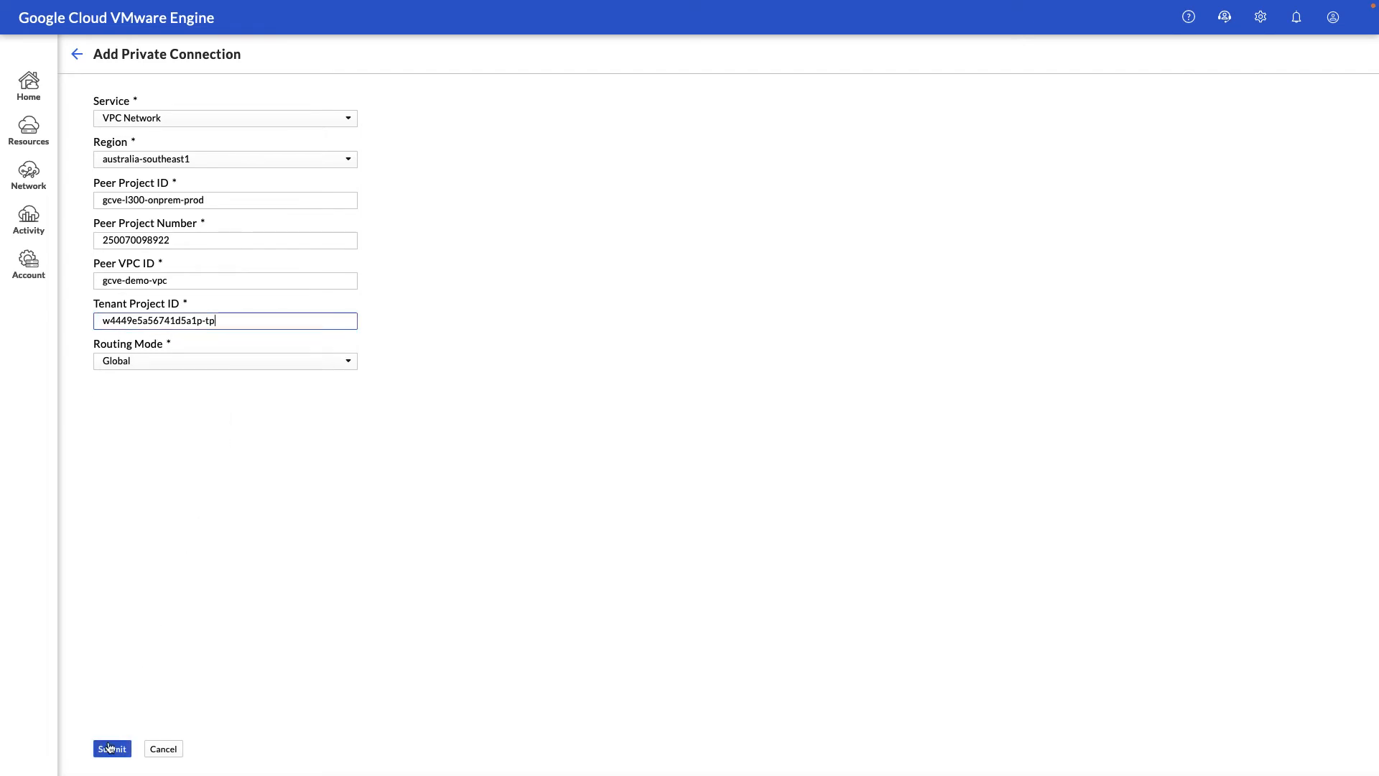
left_click(112, 749)
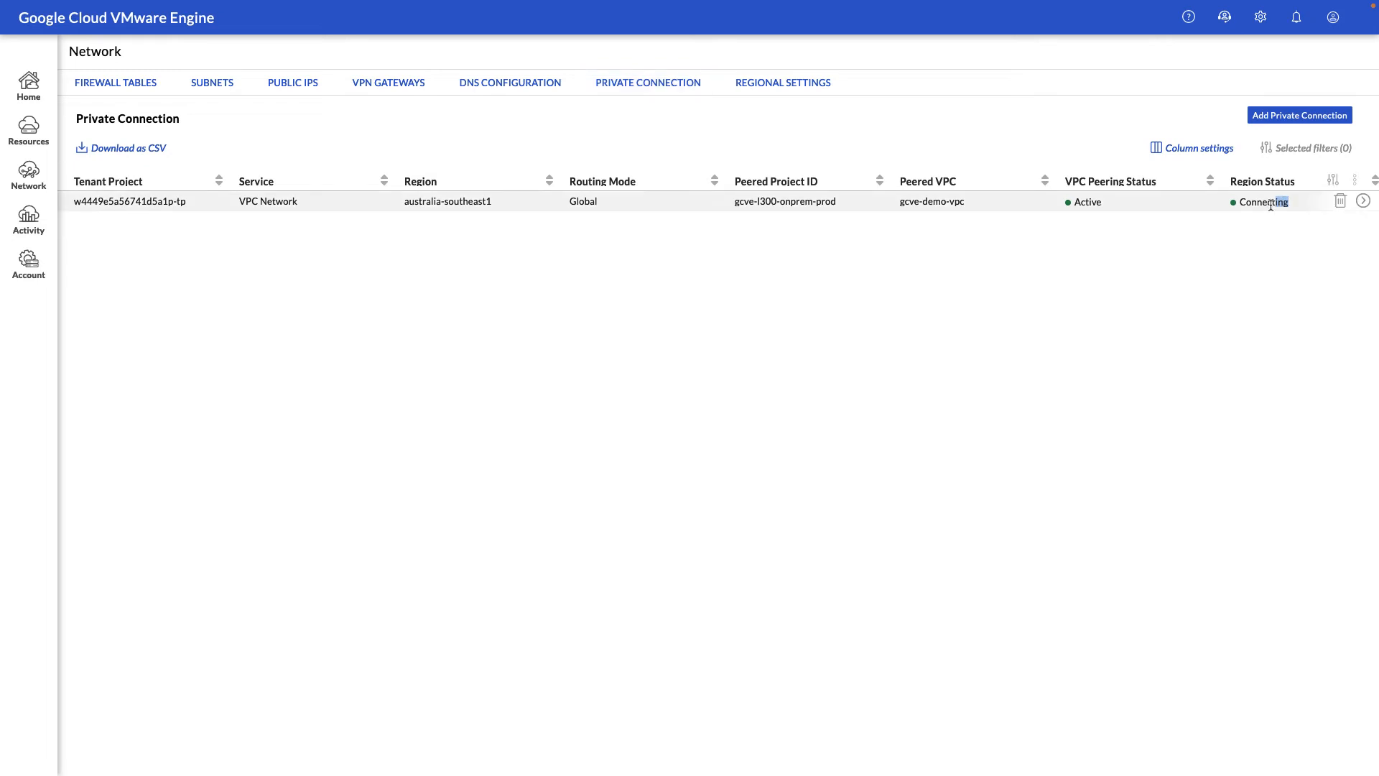
double_click(1262, 201)
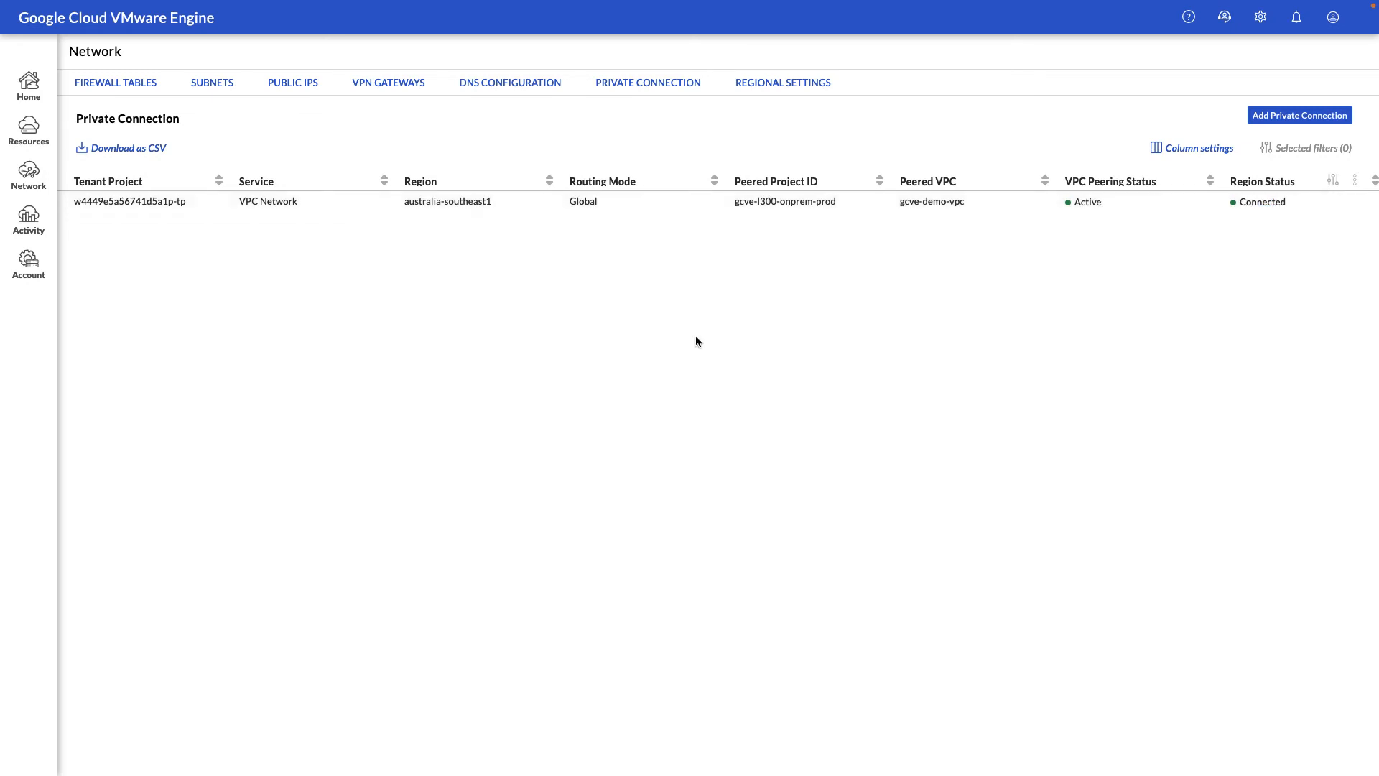
double_click(1262, 201)
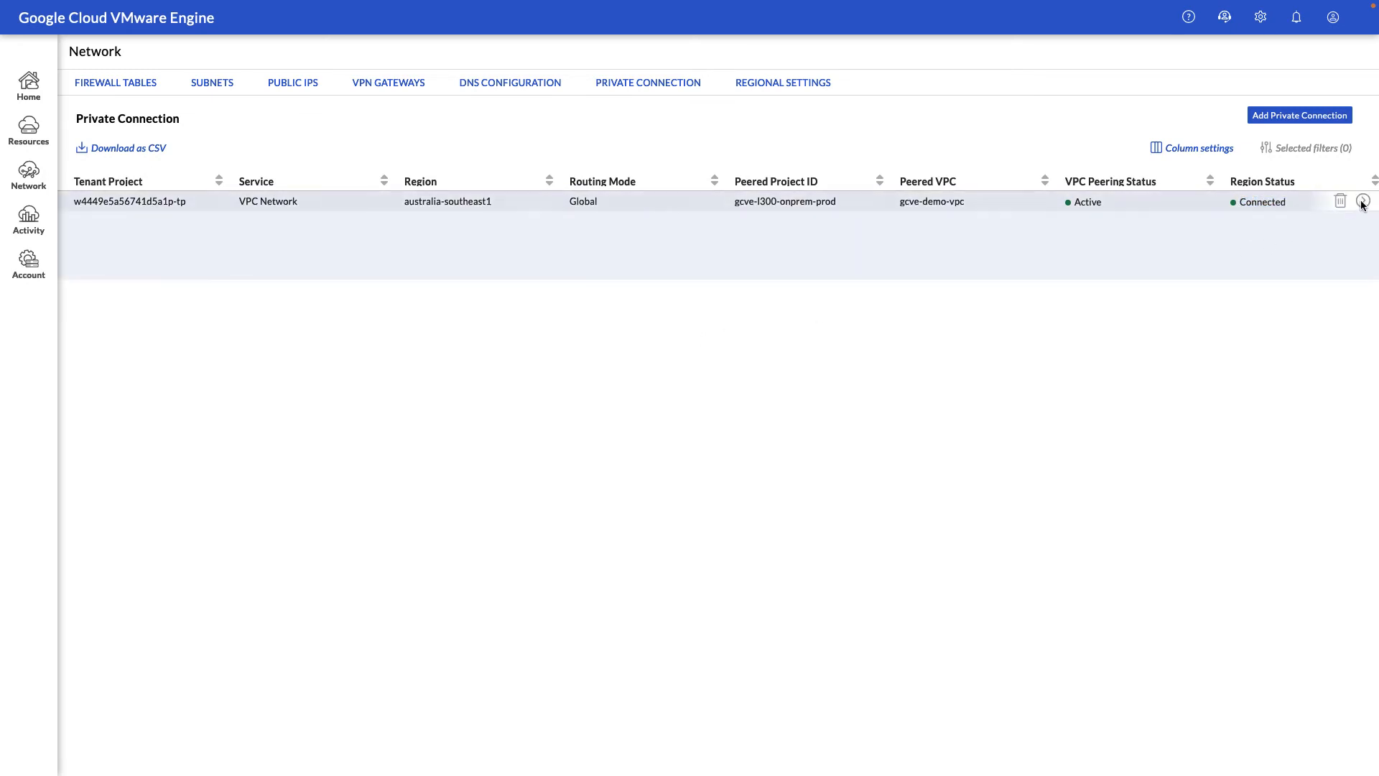
- Expand the connection and confirm imported route 172.16.1.0/24 is accepted
left_click(1361, 201)
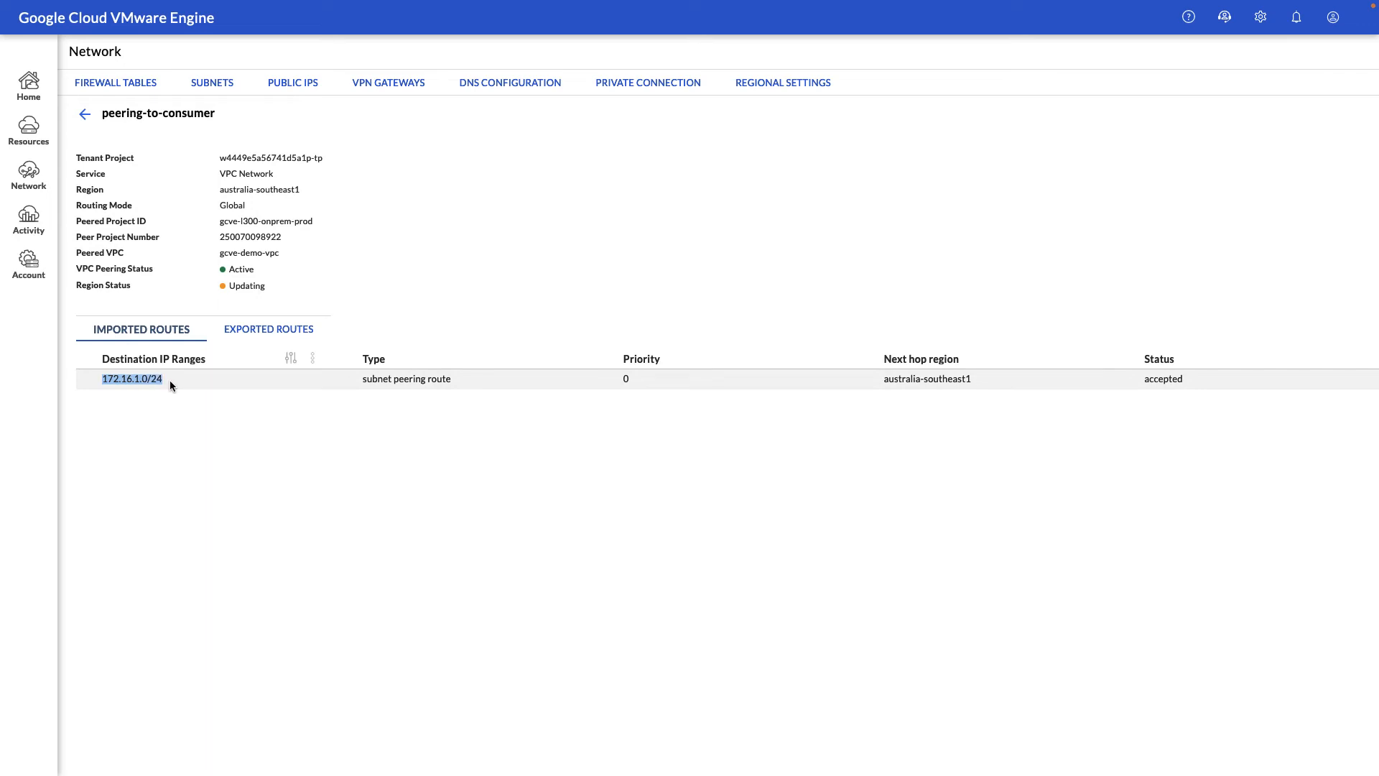
left_click(269, 329)
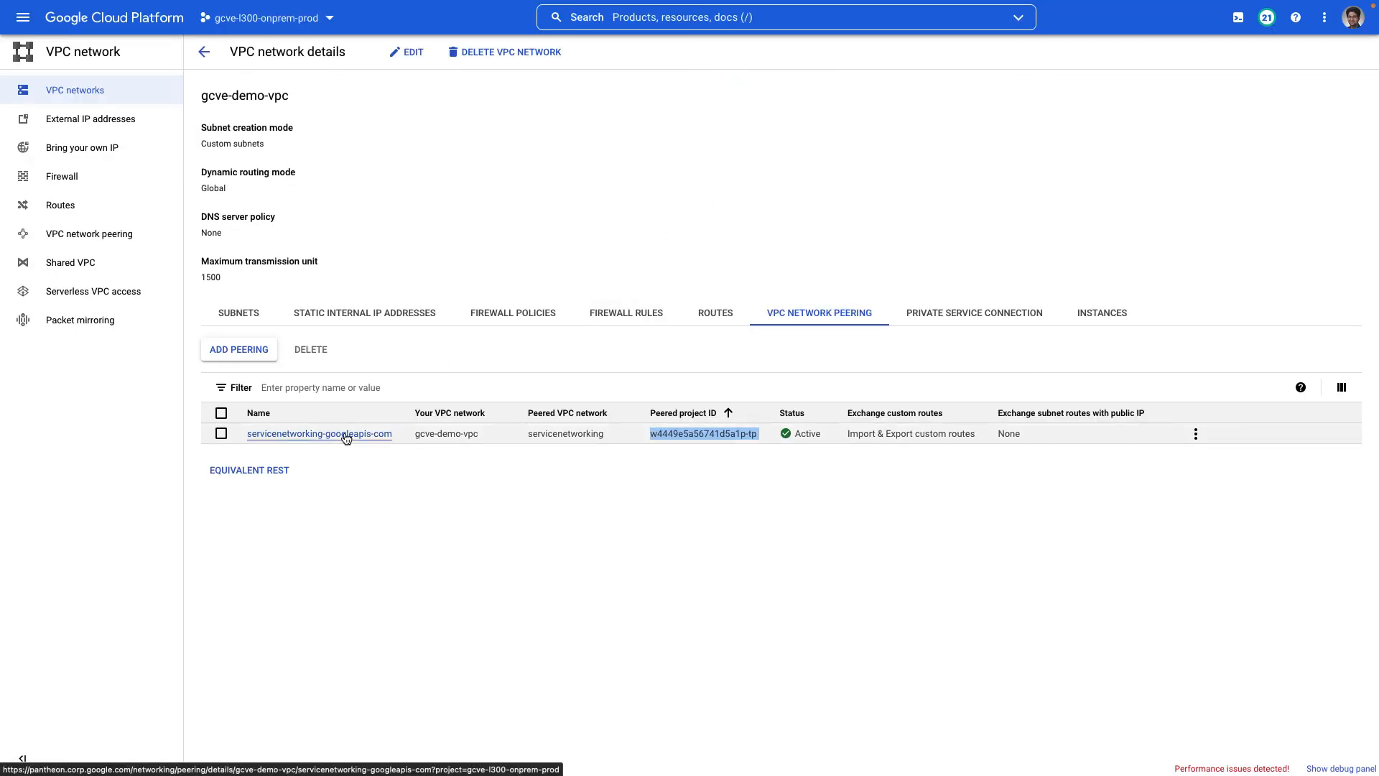
- Review the servicenetworking peering's us-central1 imported routes and exported 172.16.1.0/24
left_click(318, 434)
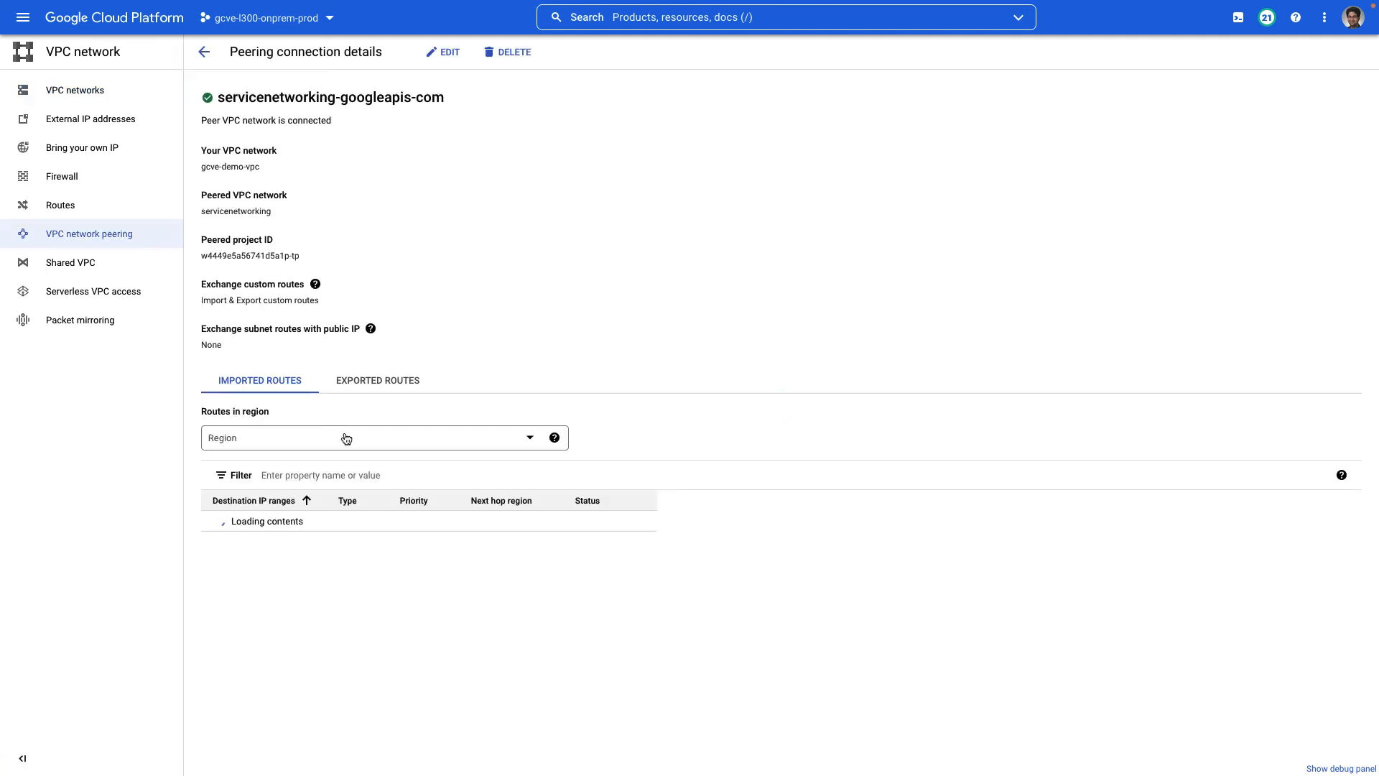
left_click(378, 437)
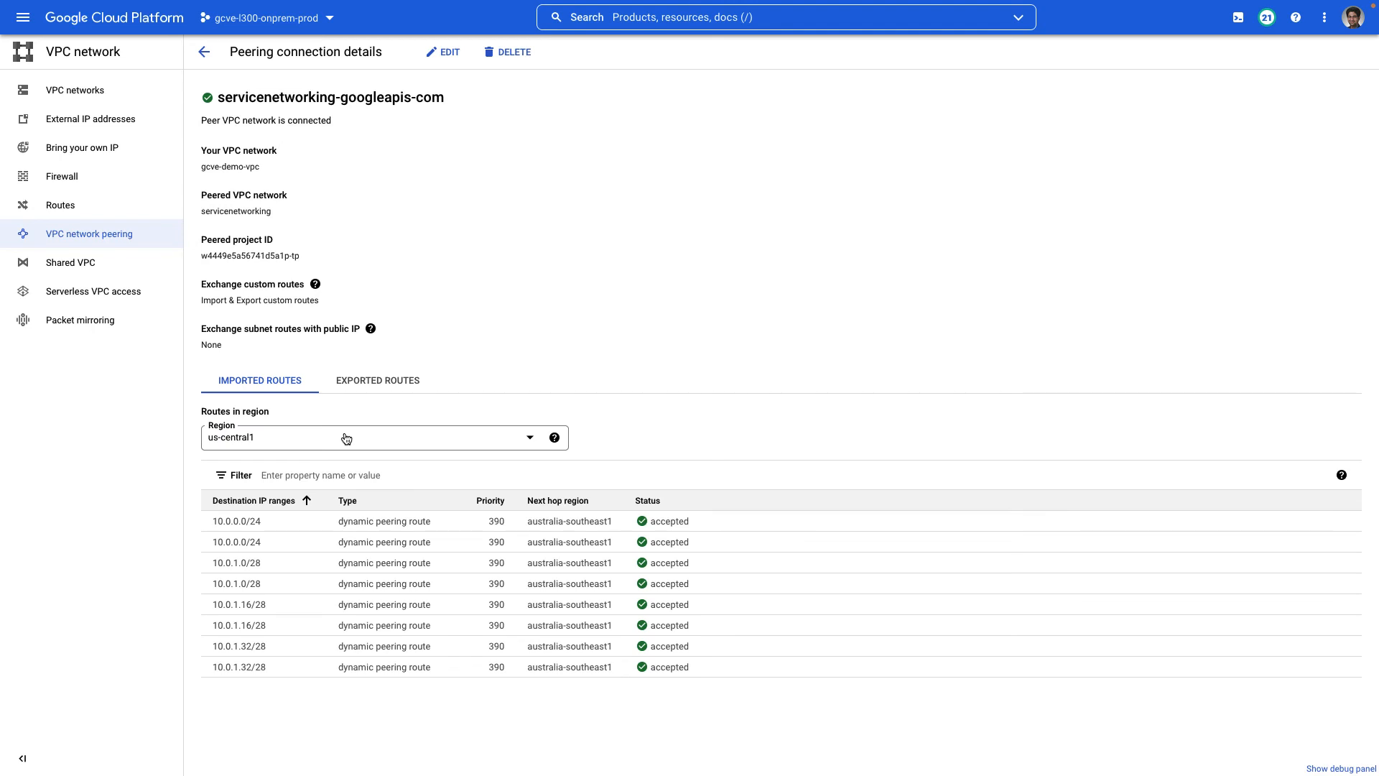
mouse_move(671, 541)
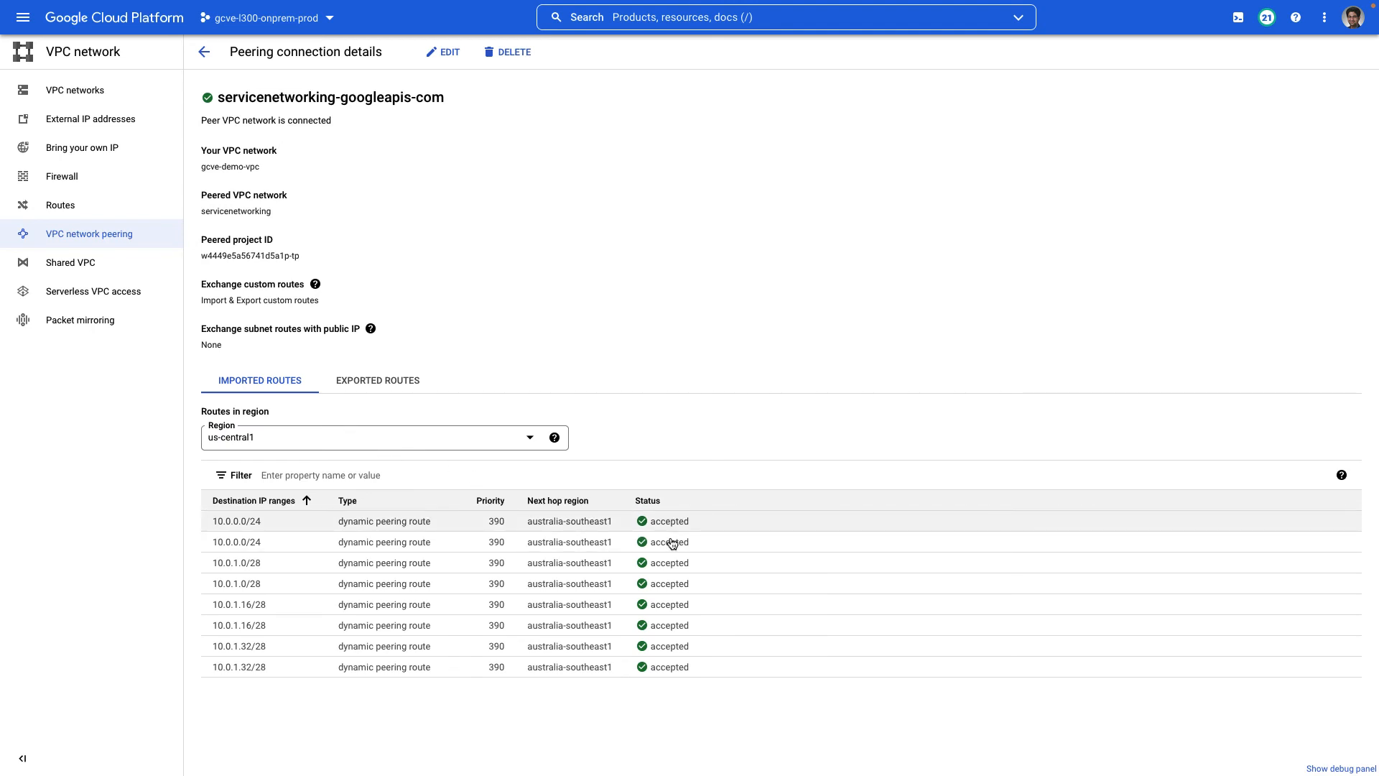
mouse_move(377, 379)
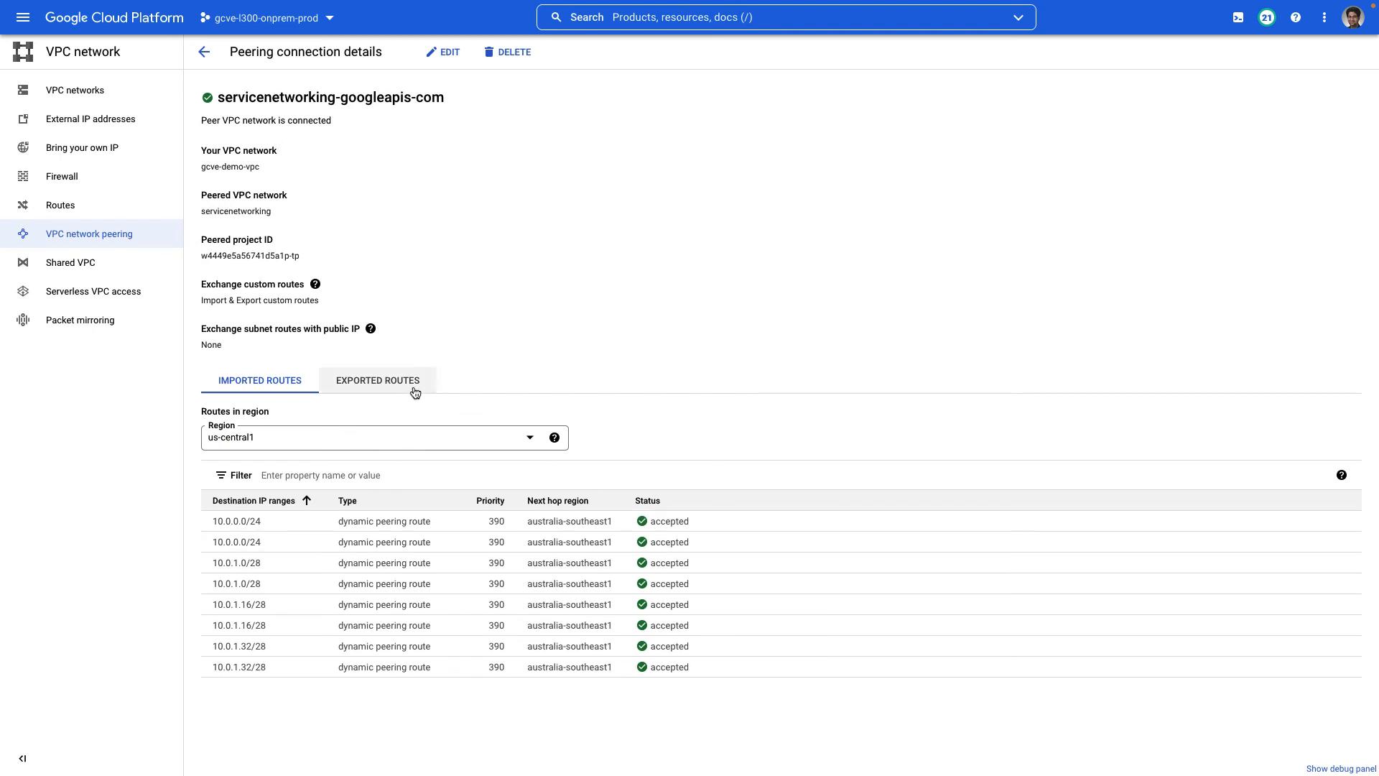
left_click(376, 379)
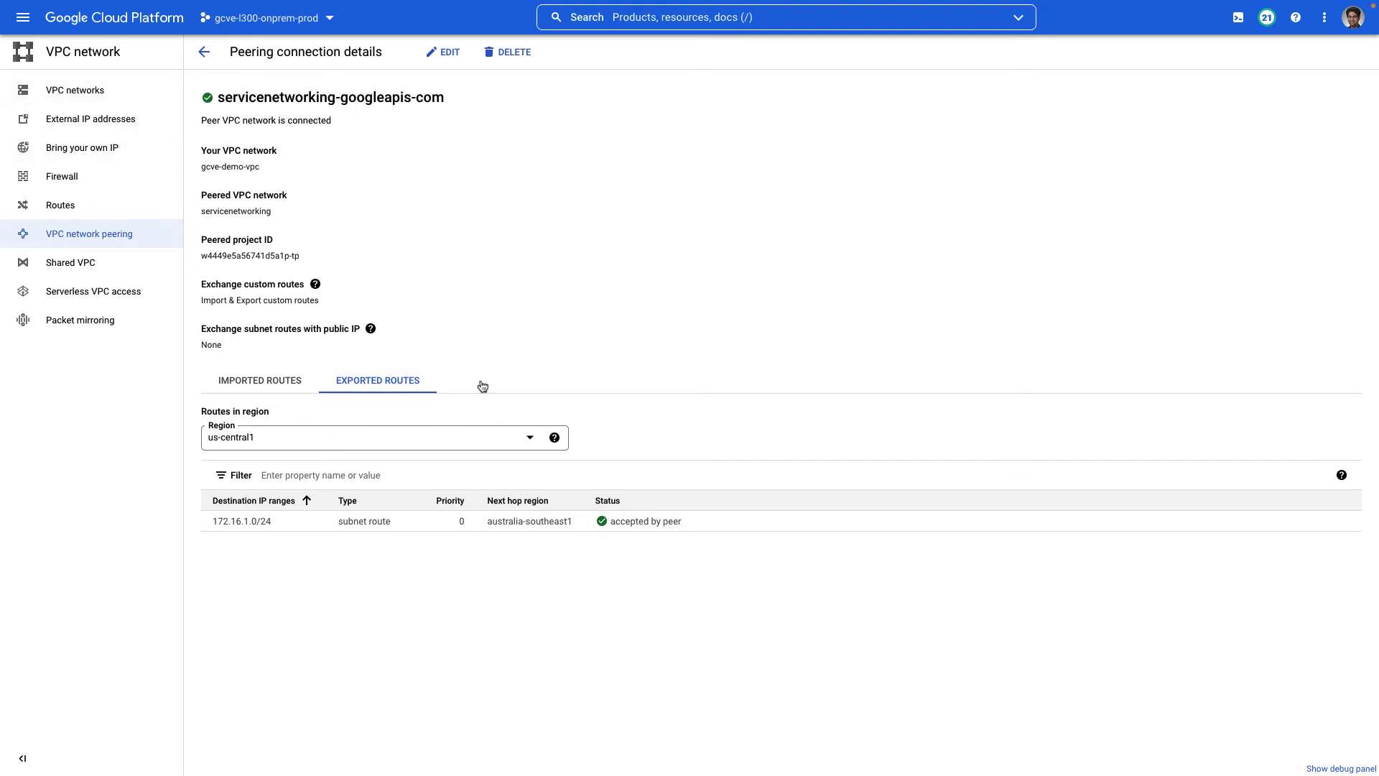
left_click(25, 18)
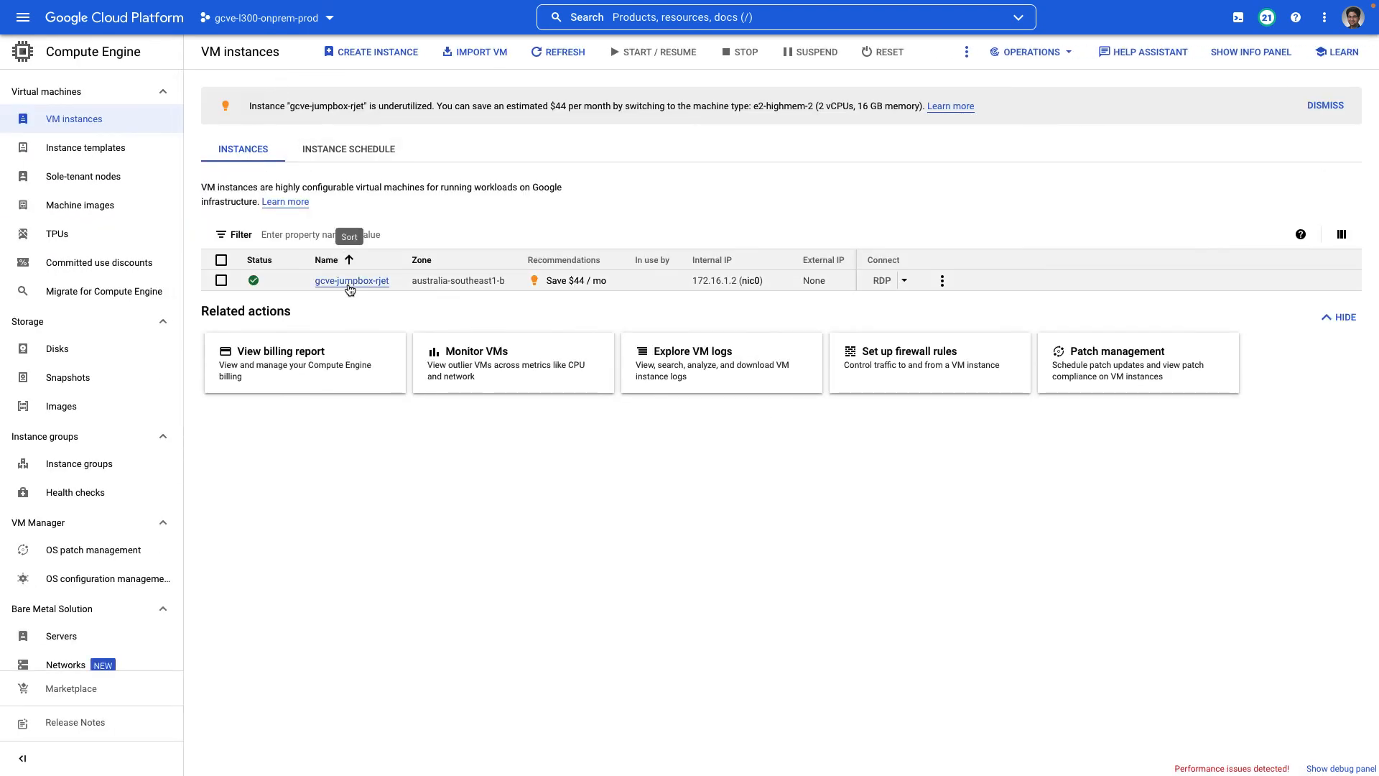
mouse_move(351, 280)
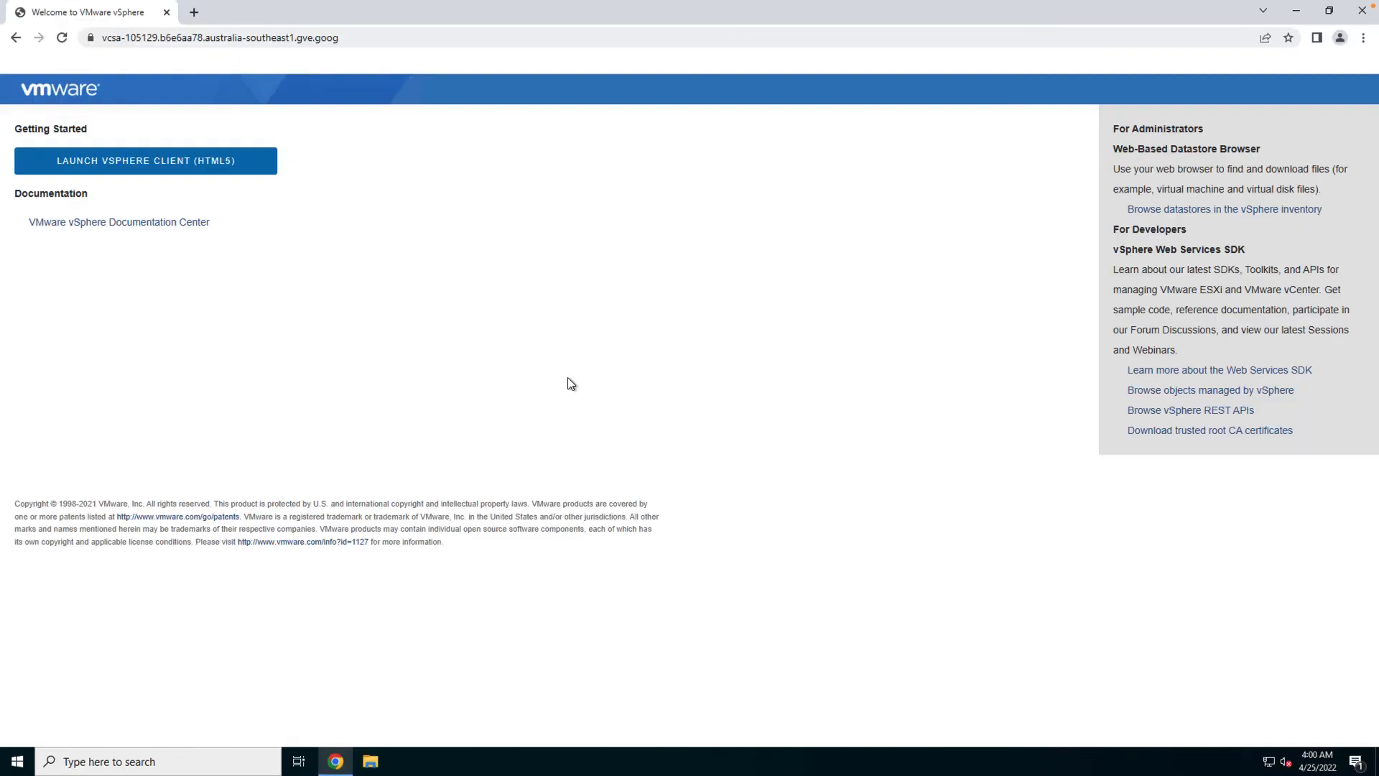
left_click(145, 159)
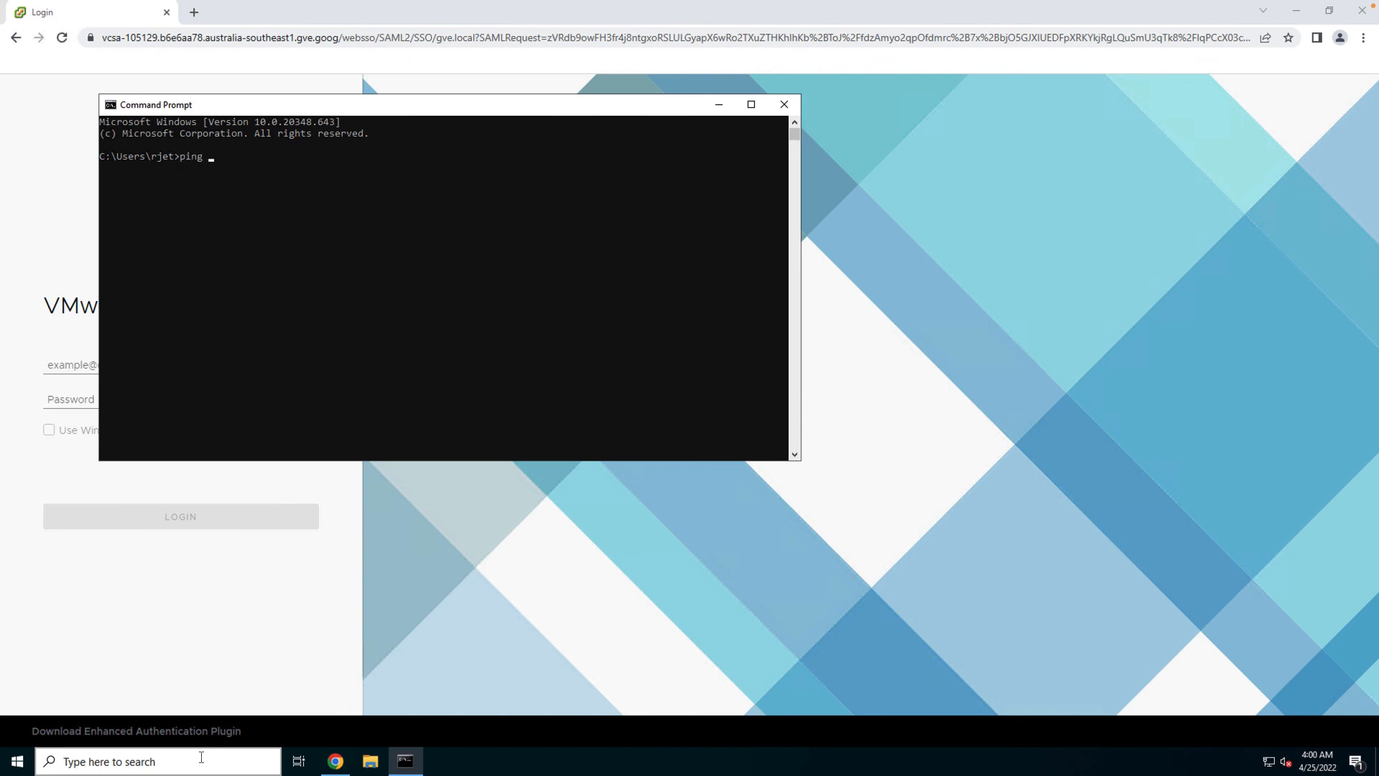
- Start a ping toward an address in the 10.0.0 range from the jumpbox
type("10.0.0")
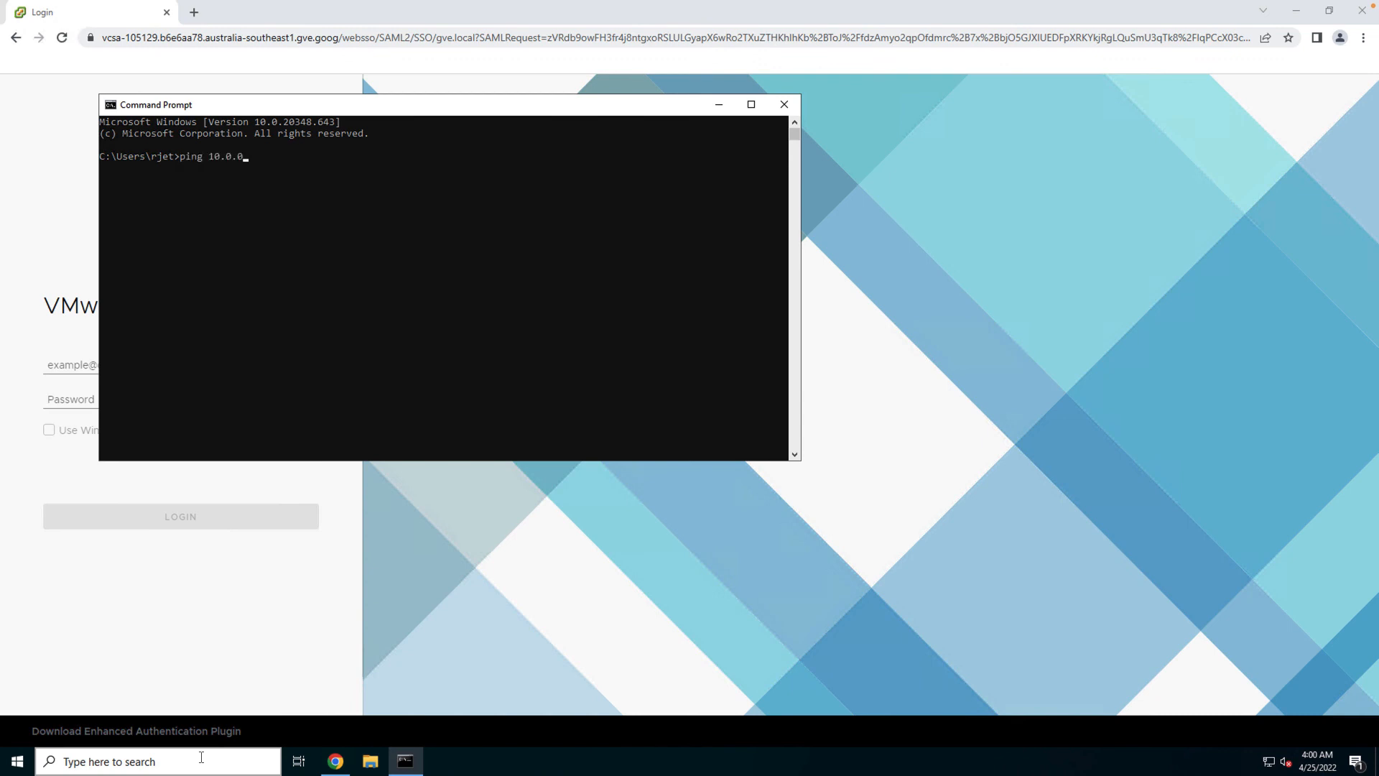